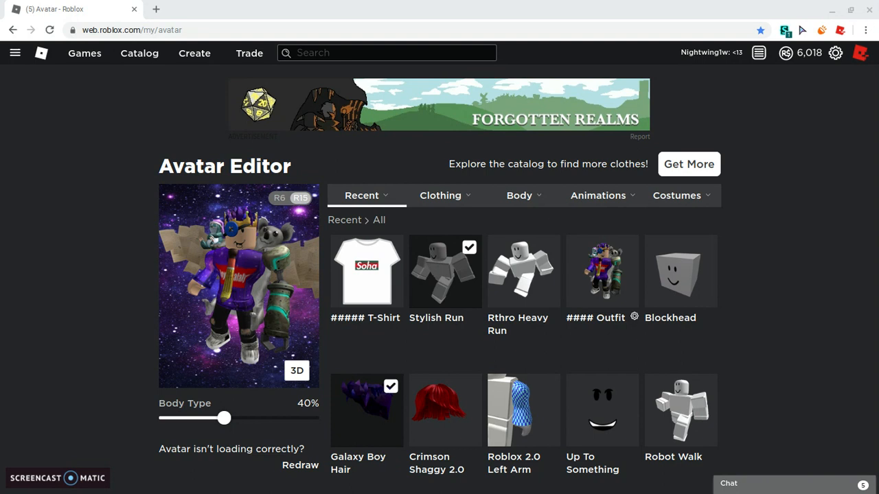
# Browse Recent items and My Costumes to restore the default white blocky avatar with orange shirt
pyautogui.scroll(-3)
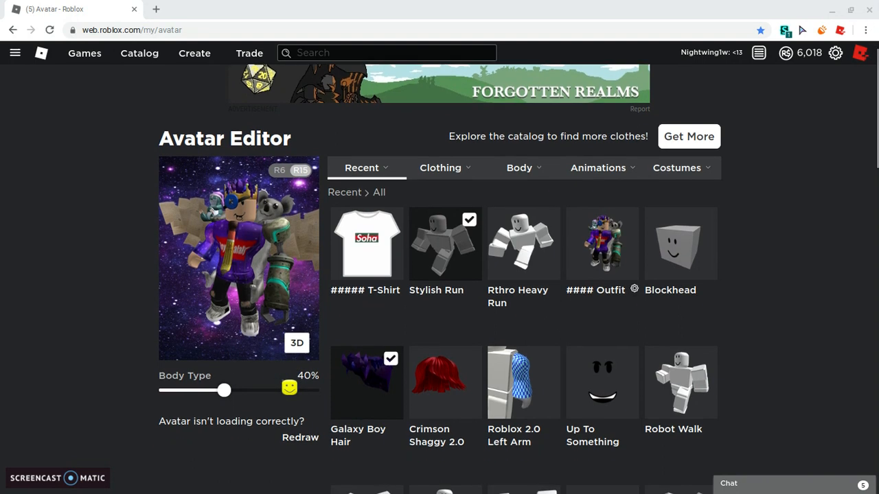
pyautogui.scroll(-3)
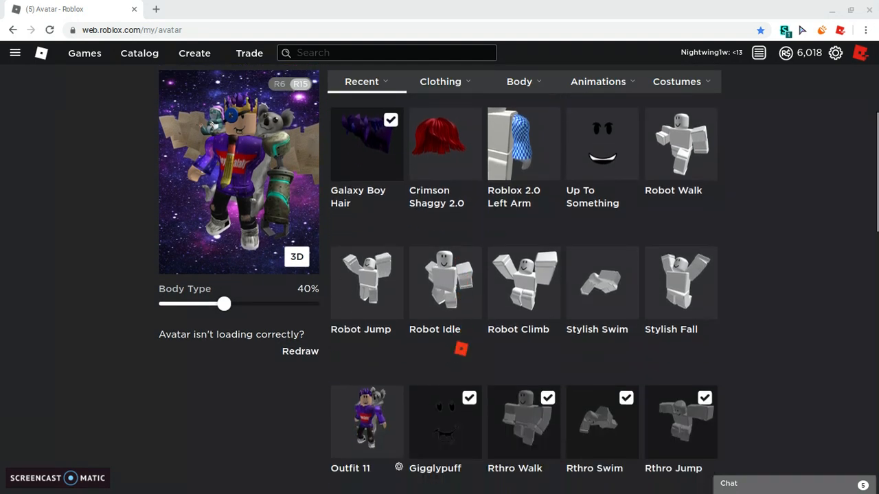
pyautogui.scroll(3)
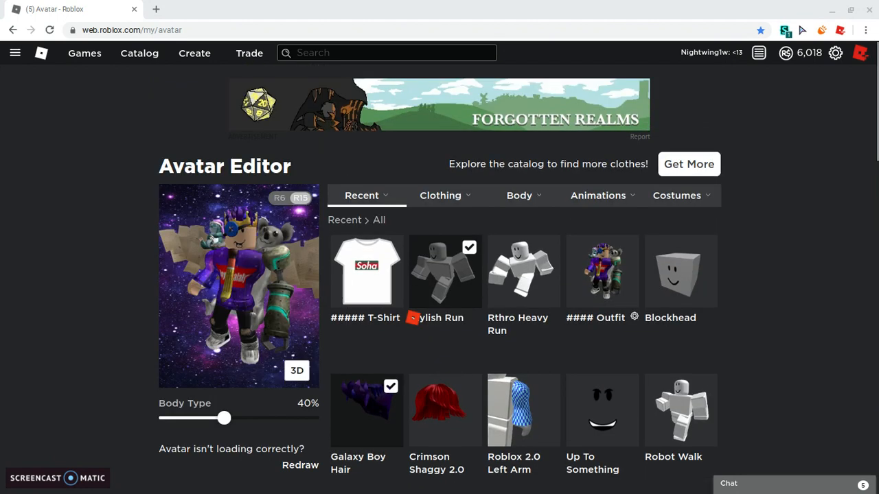
pyautogui.click(677, 195)
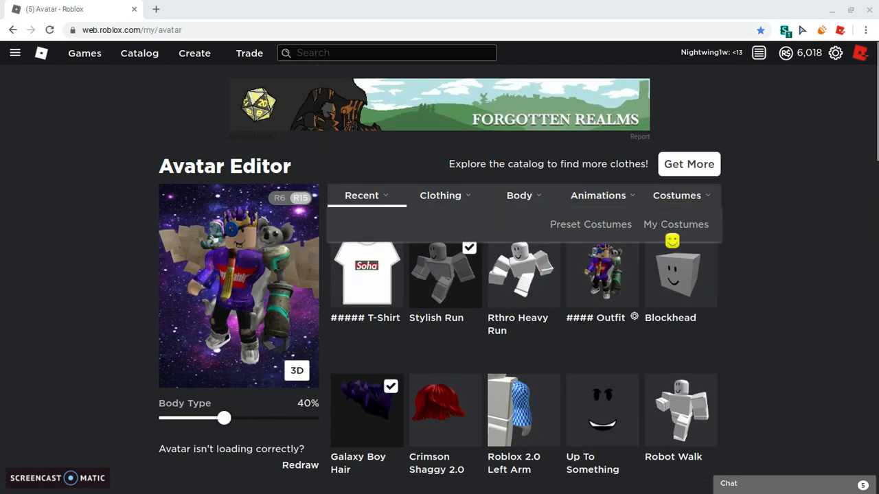
pyautogui.click(676, 224)
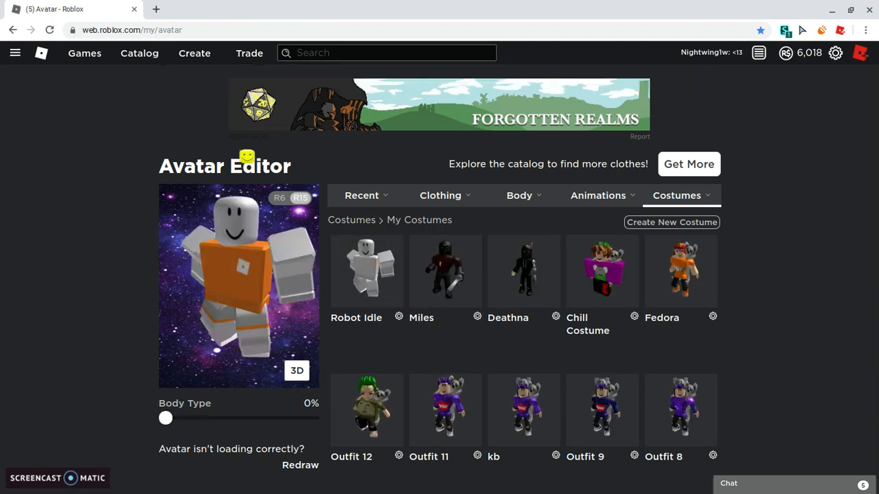
pyautogui.click(361, 195)
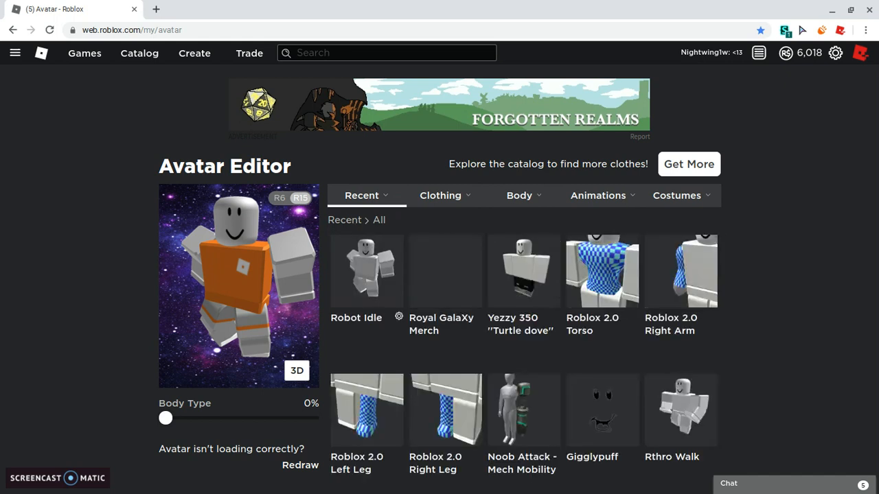
# Set the skin tone to the dark blue swatch for All body parts in the Advanced palette
pyautogui.click(519, 195)
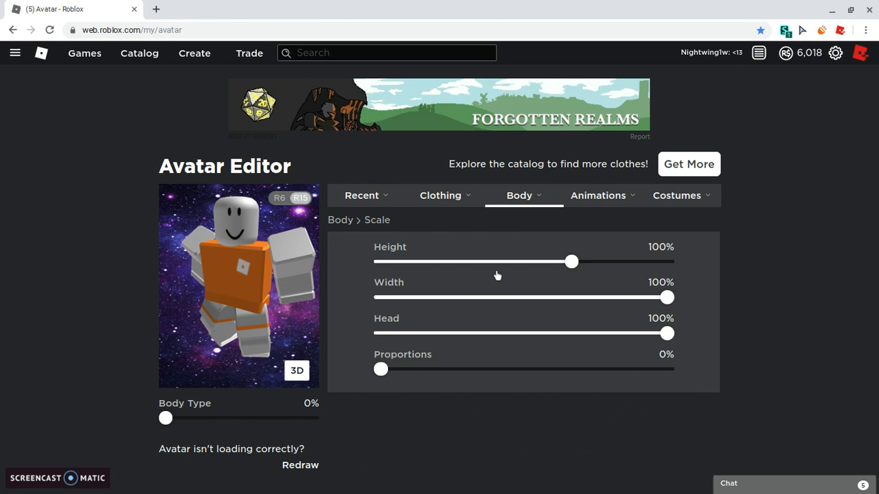
pyautogui.click(519, 195)
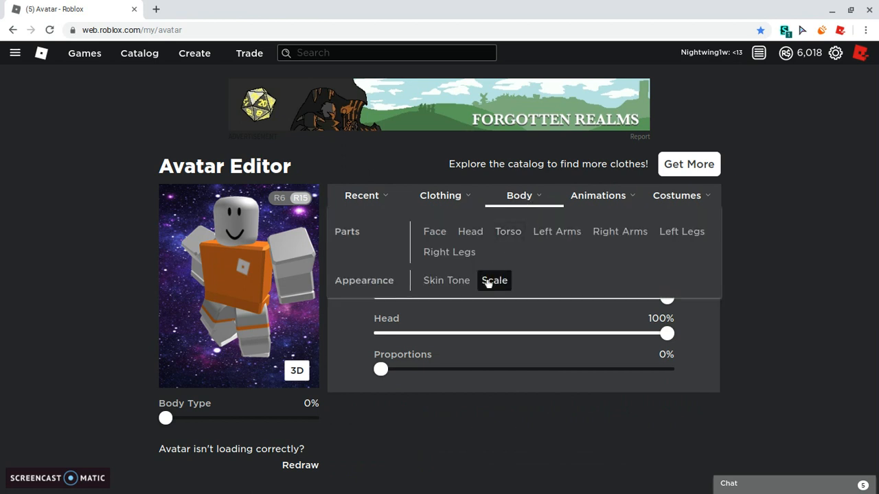
pyautogui.click(446, 280)
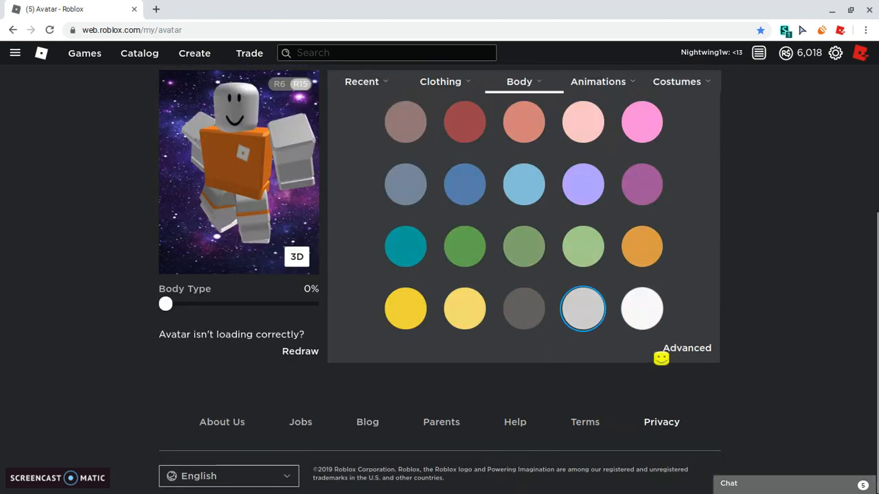
pyautogui.click(687, 349)
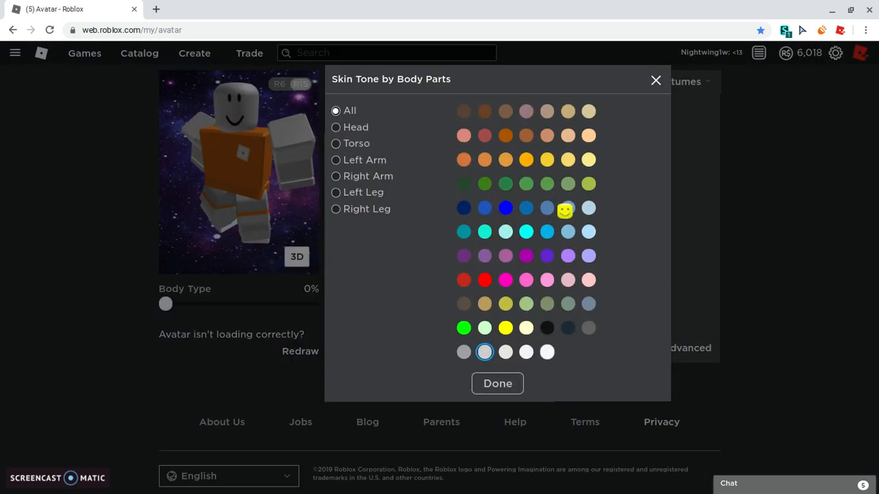
pyautogui.click(505, 208)
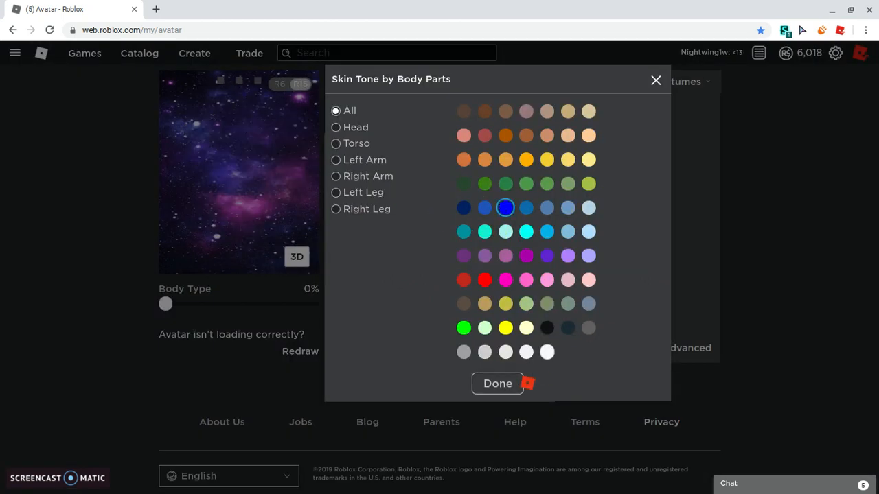
pyautogui.click(497, 384)
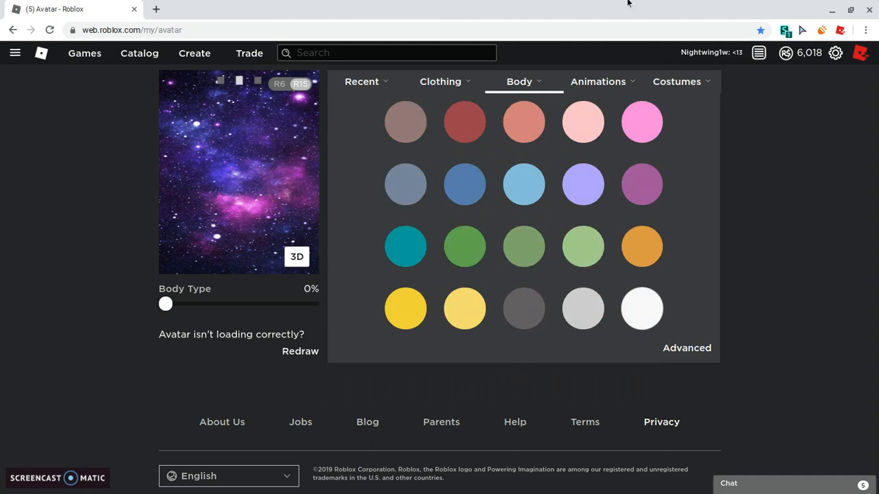
# Equip the BiggestHead hat from the Clothing hat inventory and look through the remaining hats
pyautogui.click(363, 81)
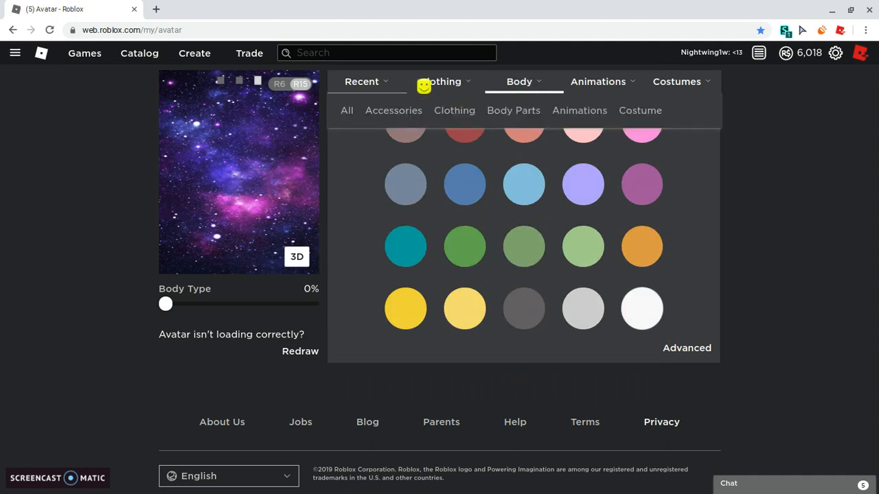
pyautogui.click(440, 81)
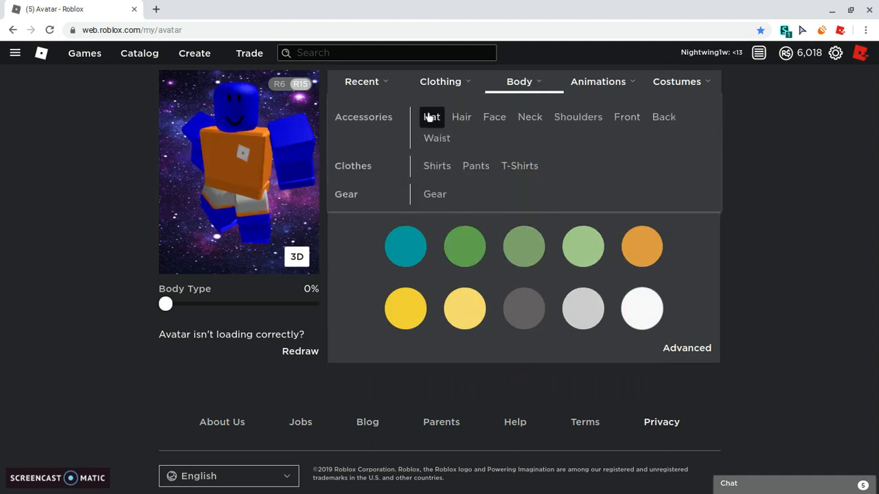
pyautogui.click(431, 116)
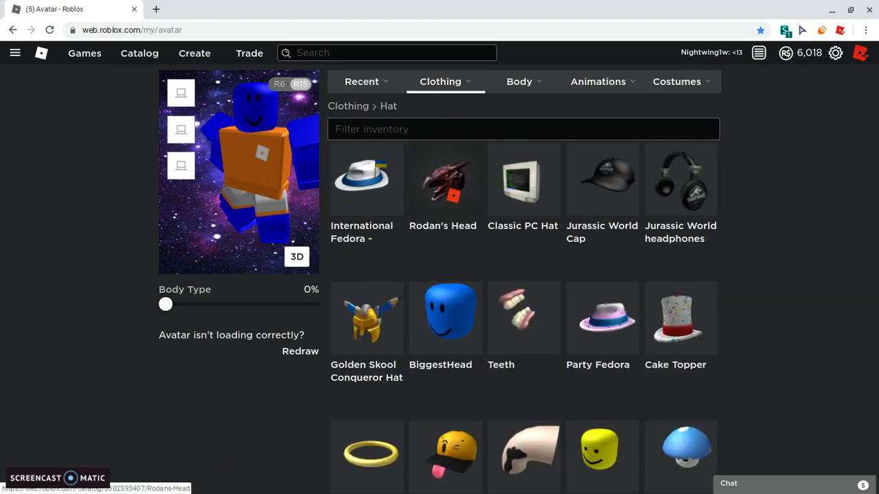
pyautogui.scroll(-3)
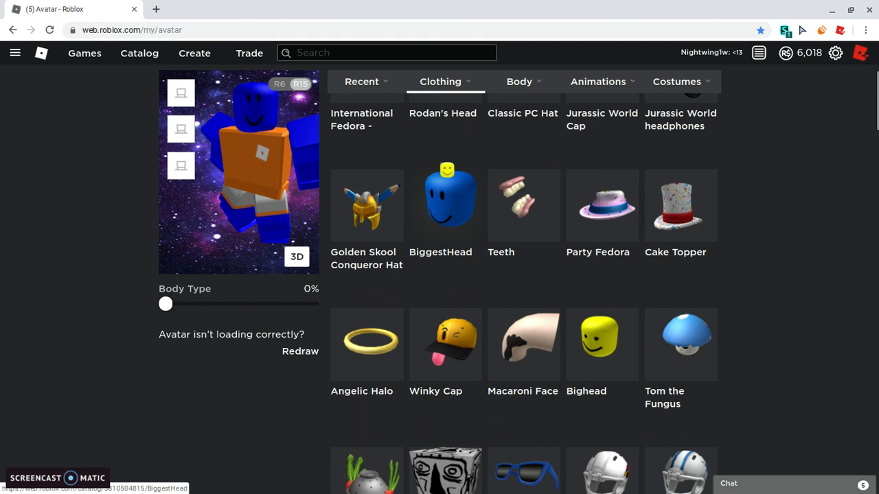
pyautogui.click(445, 205)
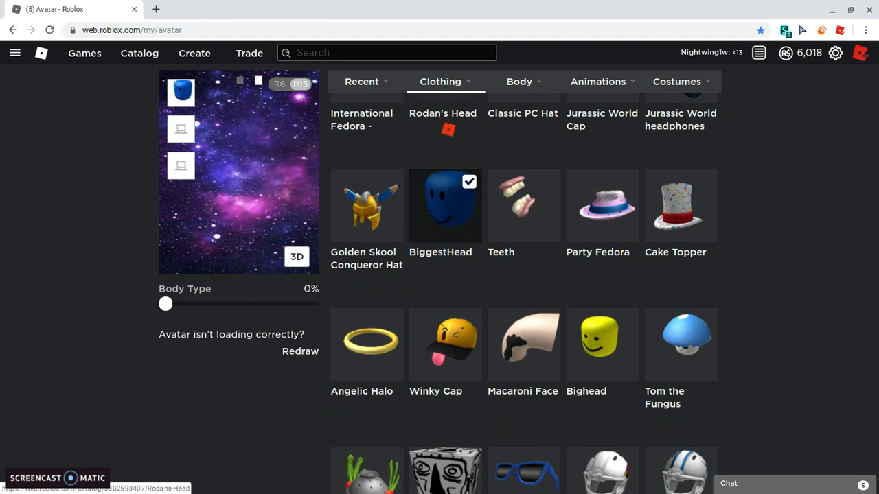
pyautogui.scroll(-3)
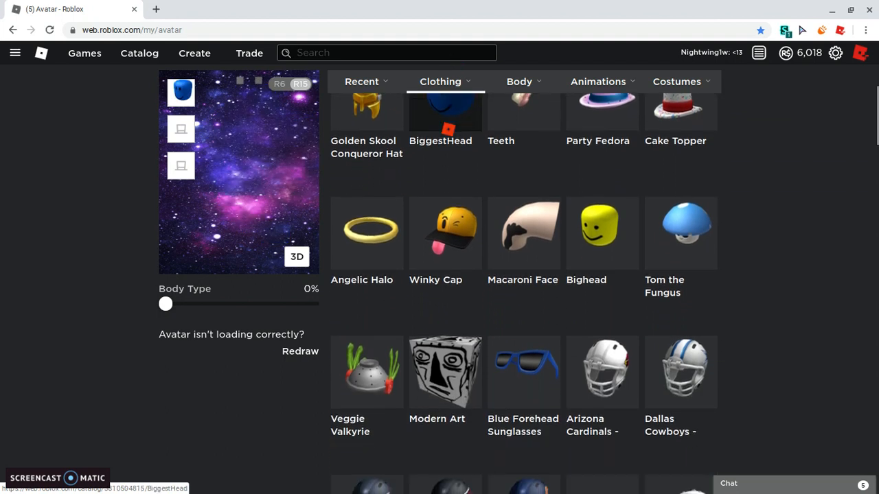
pyautogui.scroll(-3)
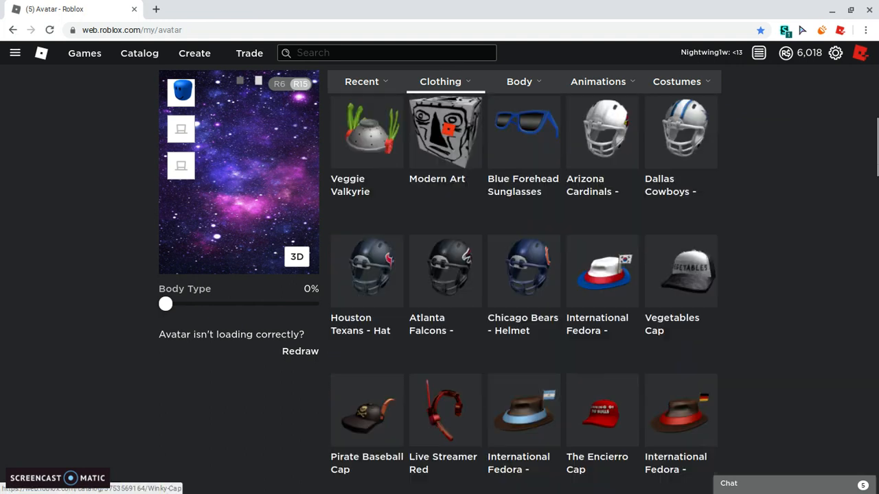
pyautogui.scroll(-3)
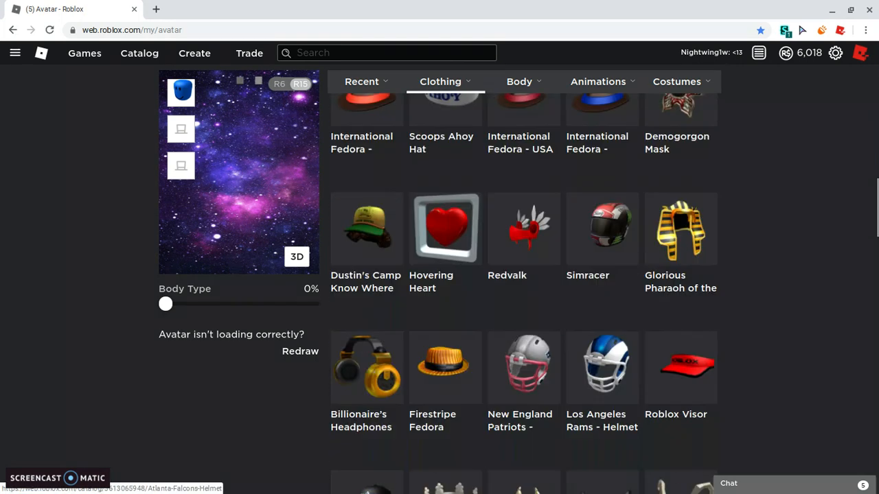
pyautogui.scroll(-3)
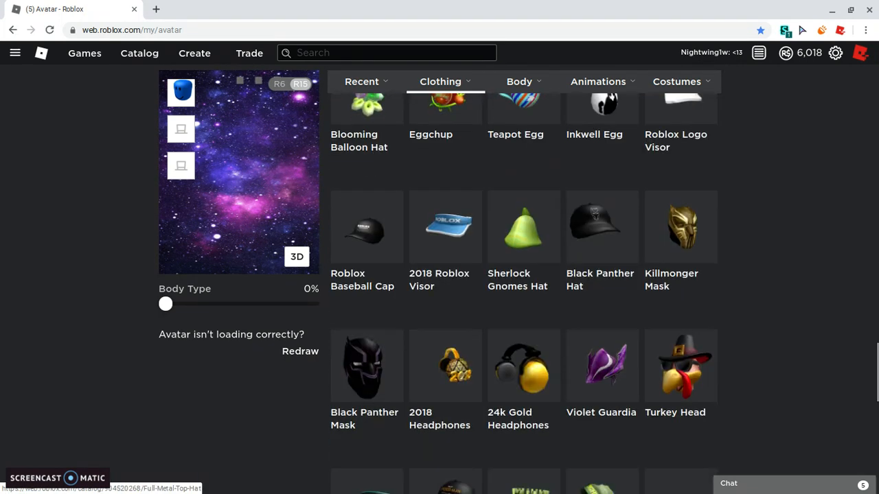
pyautogui.scroll(-3)
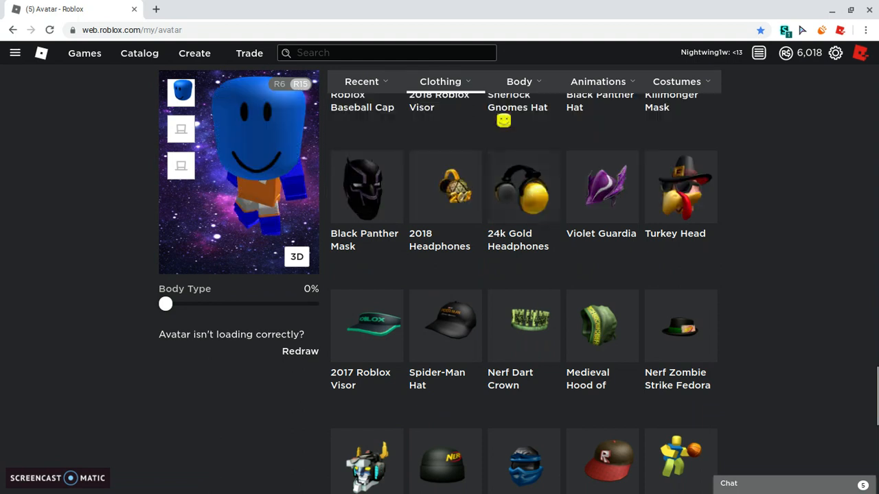
# Browse the Hair items, then equip the Sugar Shades from the Face accessories
pyautogui.click(439, 81)
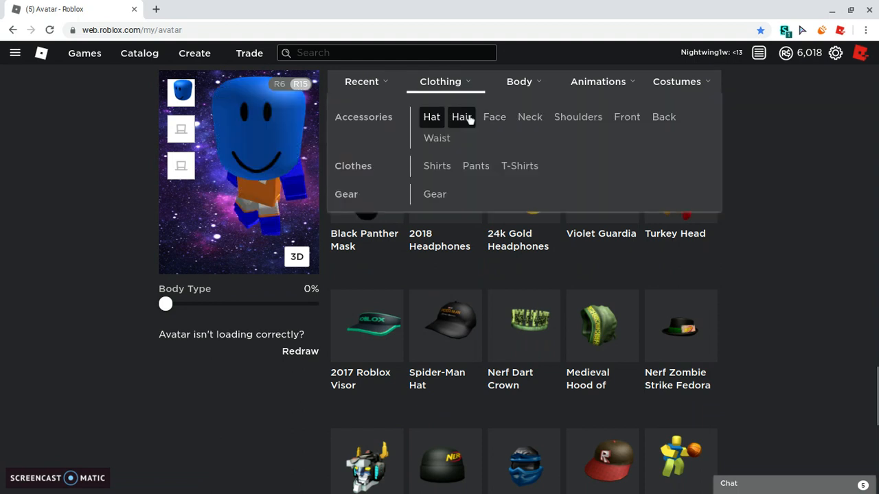
pyautogui.click(462, 117)
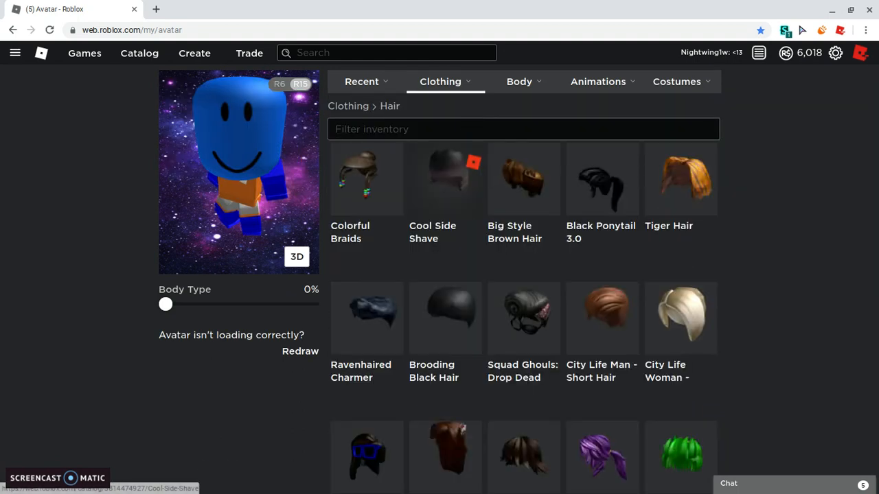
pyautogui.scroll(-3)
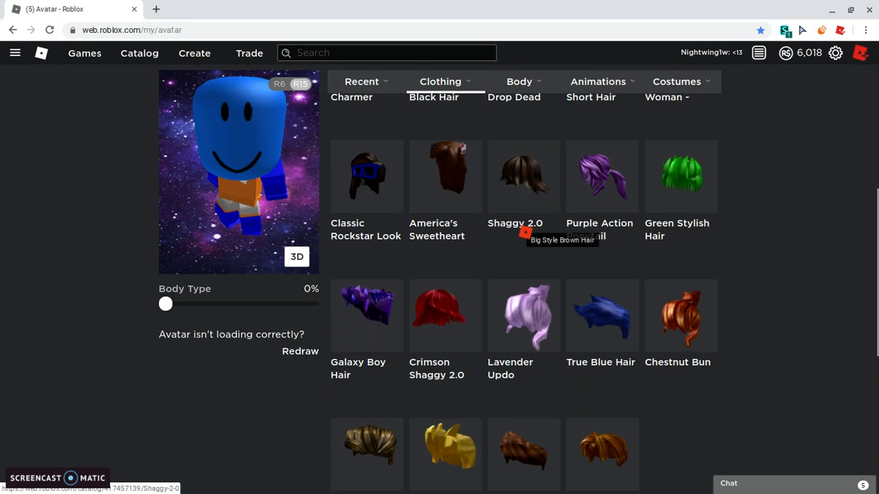
pyautogui.click(439, 81)
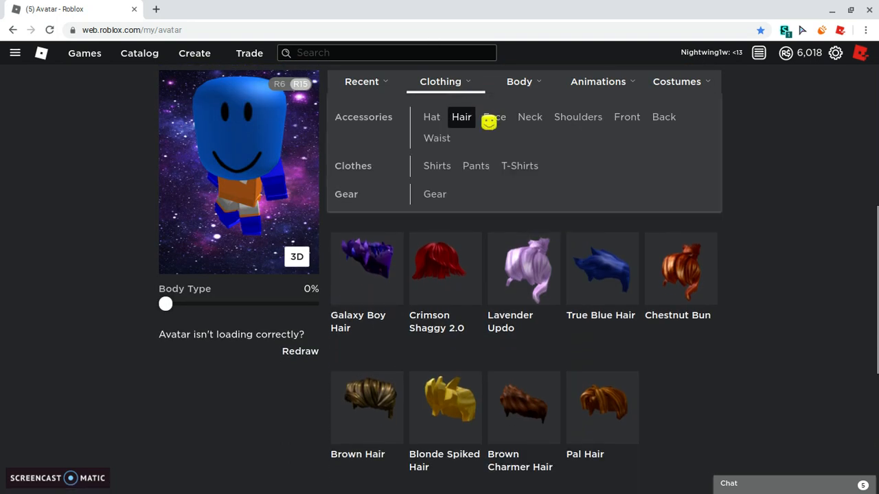
pyautogui.click(493, 117)
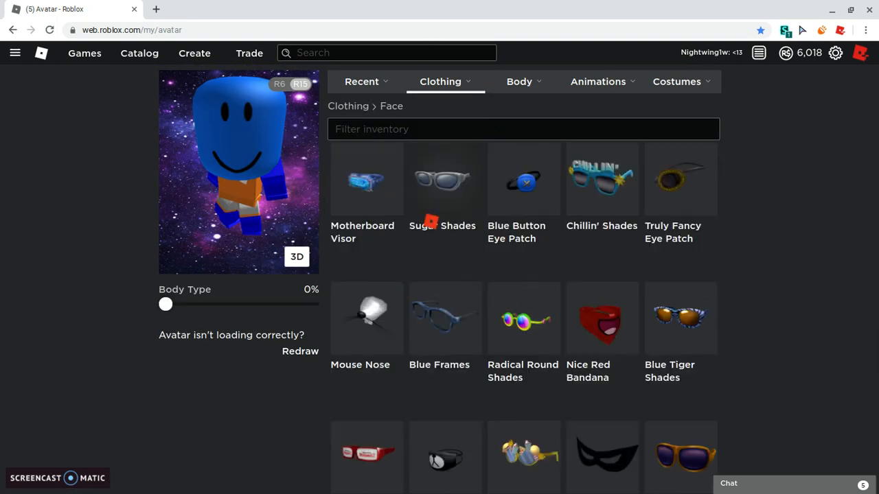
pyautogui.click(444, 180)
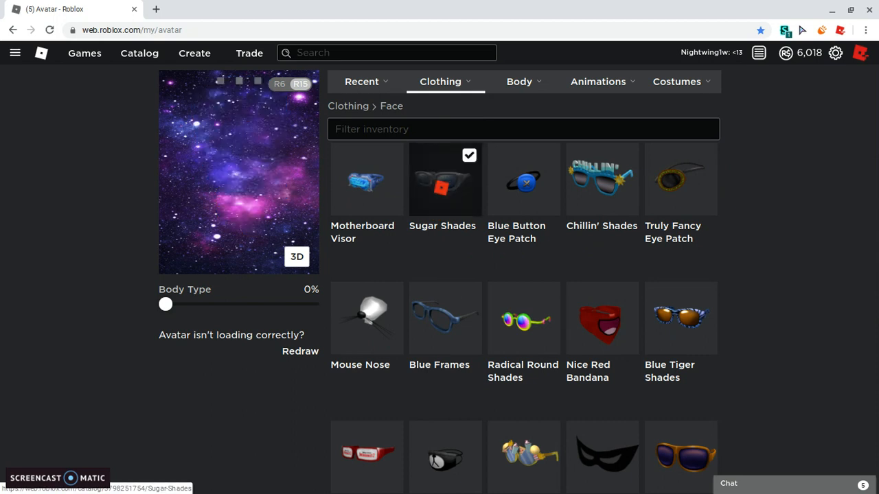
pyautogui.click(445, 179)
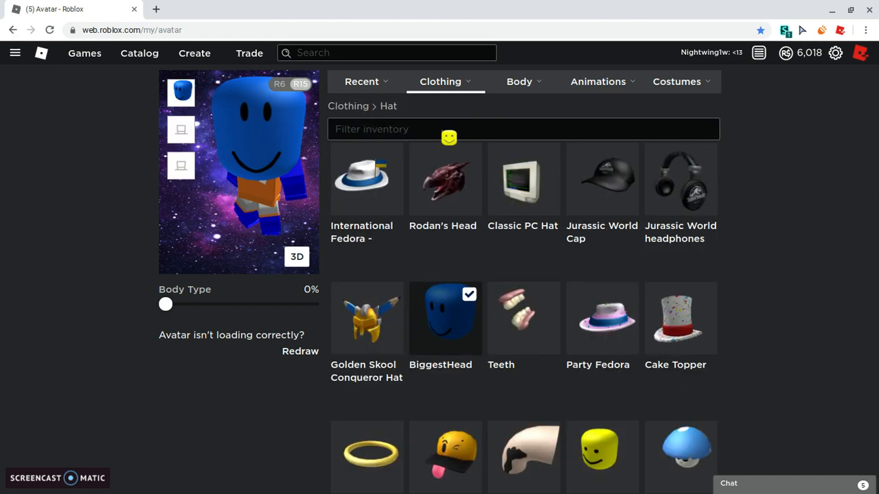
# Unequip the BiggestHead hat and look through the rest of the hat inventory
pyautogui.click(445, 318)
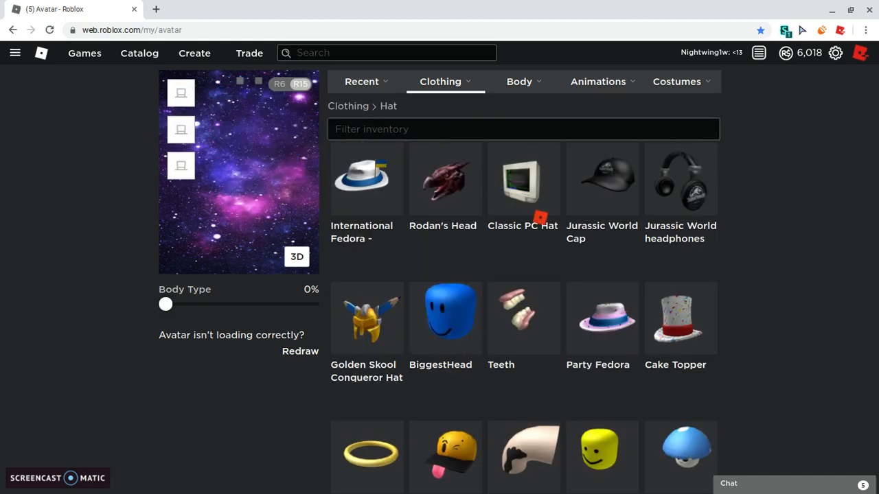
pyautogui.scroll(-3)
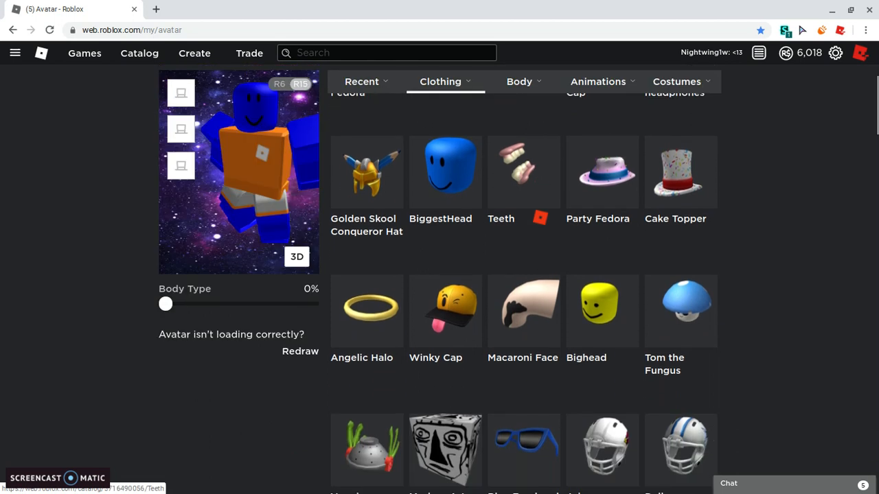
pyautogui.scroll(-3)
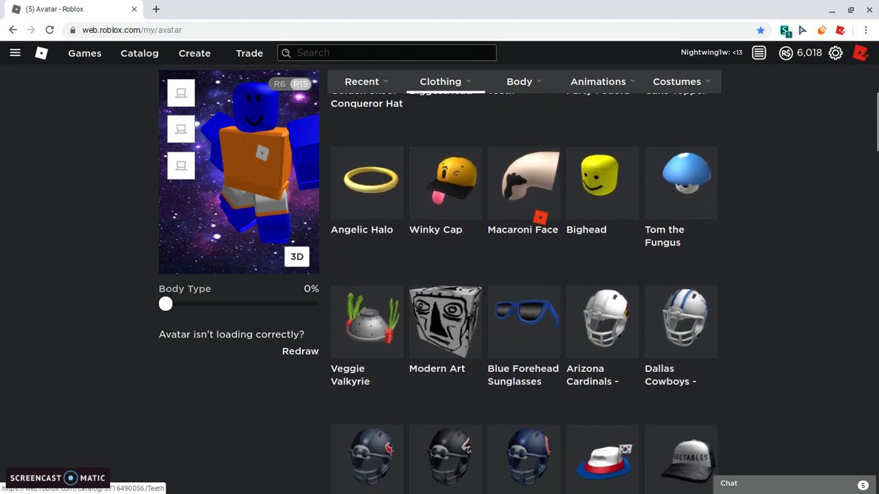
pyautogui.scroll(-3)
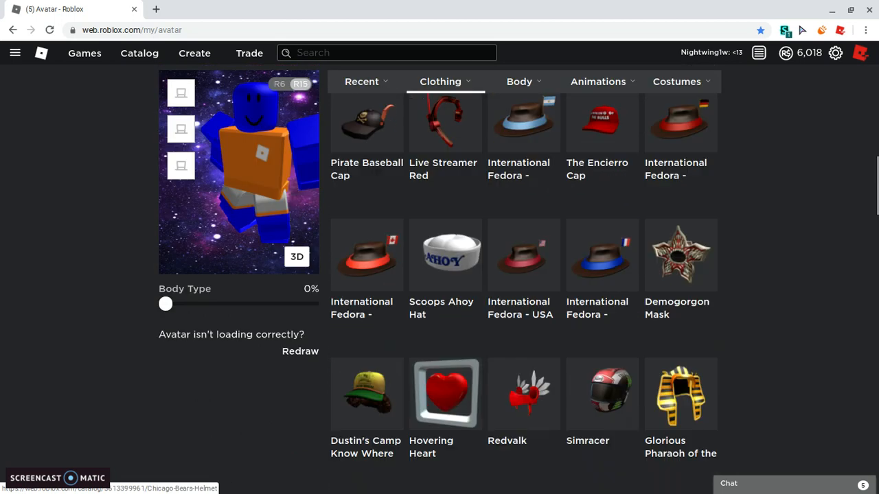
pyautogui.scroll(-3)
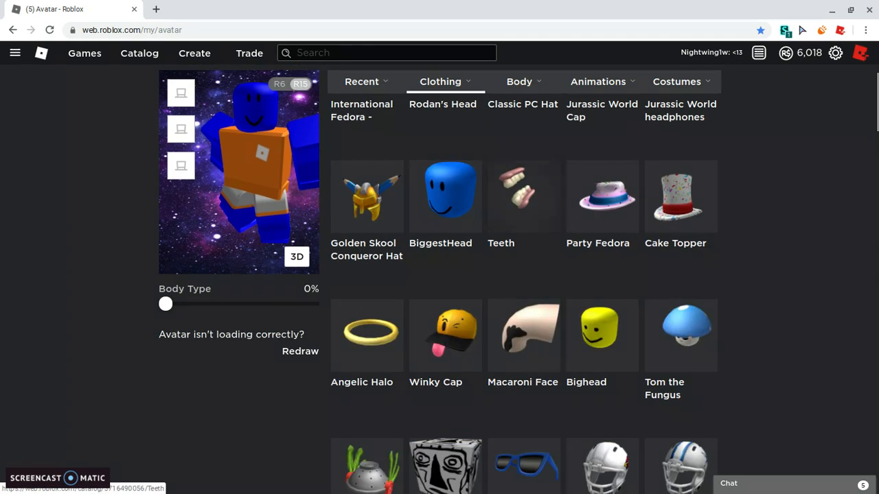
# Browse the Hair accessories and continue toward the Face items for the Blue Button Eye Patch
pyautogui.click(439, 81)
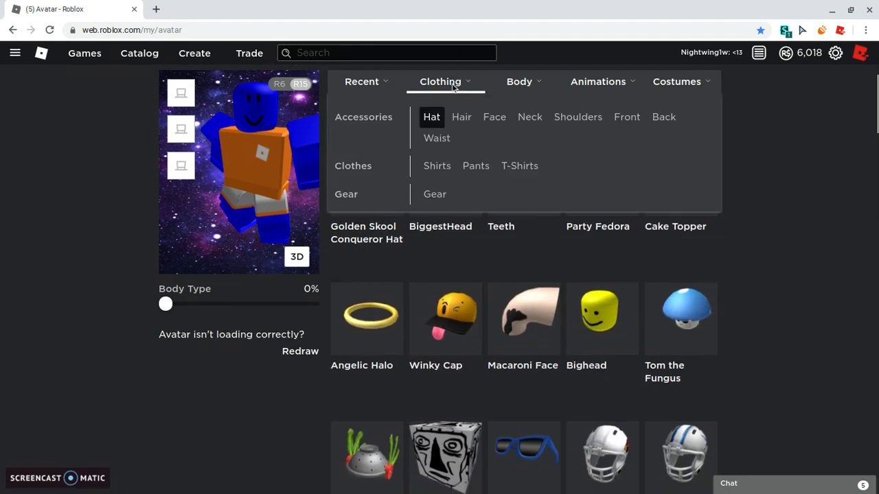
pyautogui.click(462, 117)
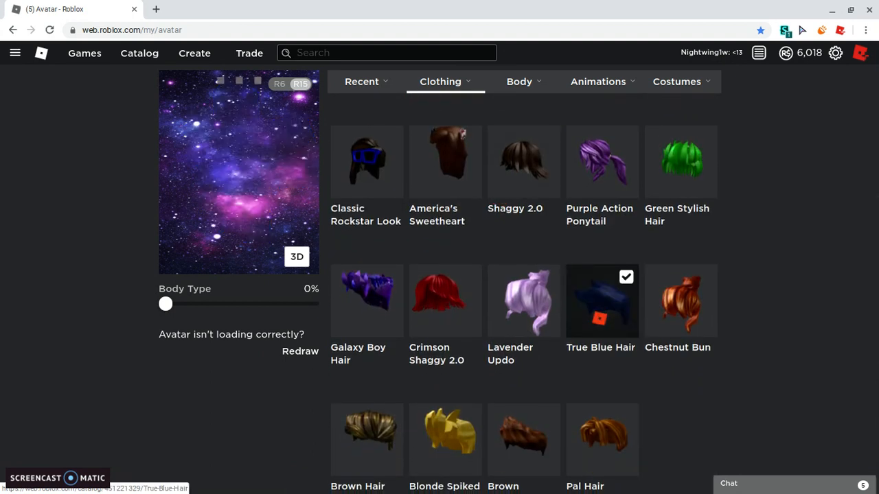
pyautogui.click(439, 81)
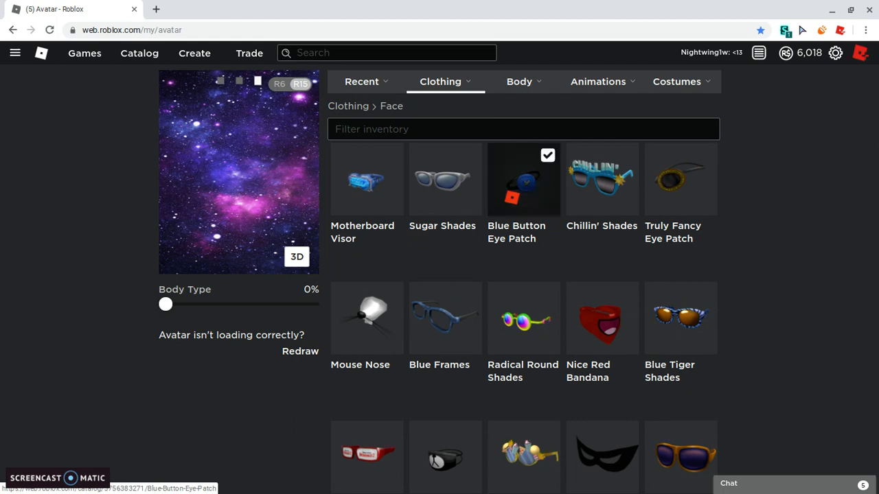
pyautogui.scroll(-3)
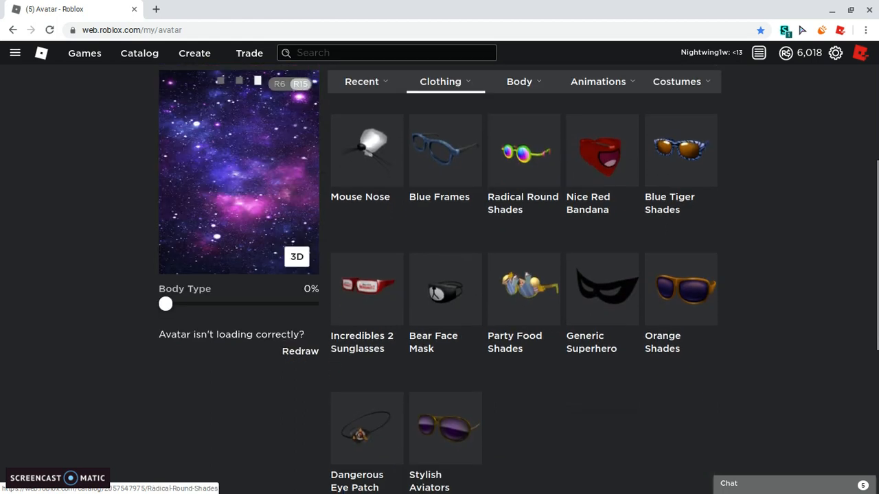
# Check the Neck accessories, then equip The Bird Says blue bird pet from Shoulders
pyautogui.click(439, 81)
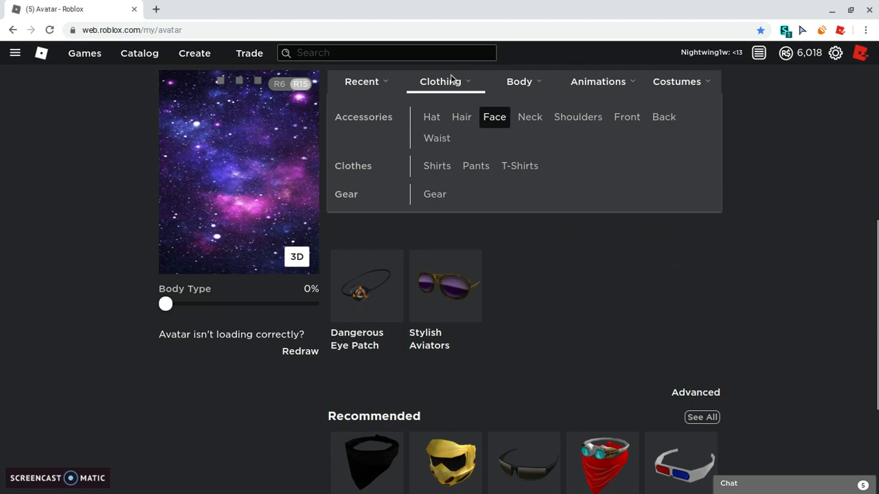
pyautogui.click(530, 117)
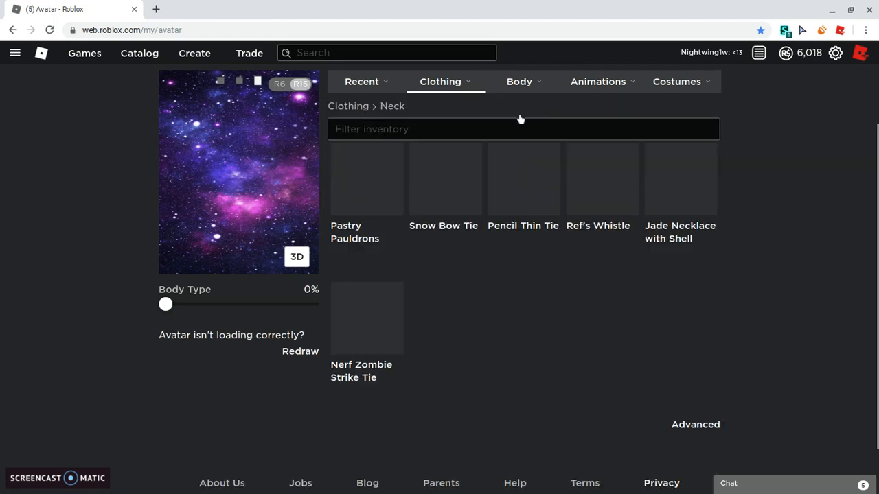
pyautogui.click(440, 81)
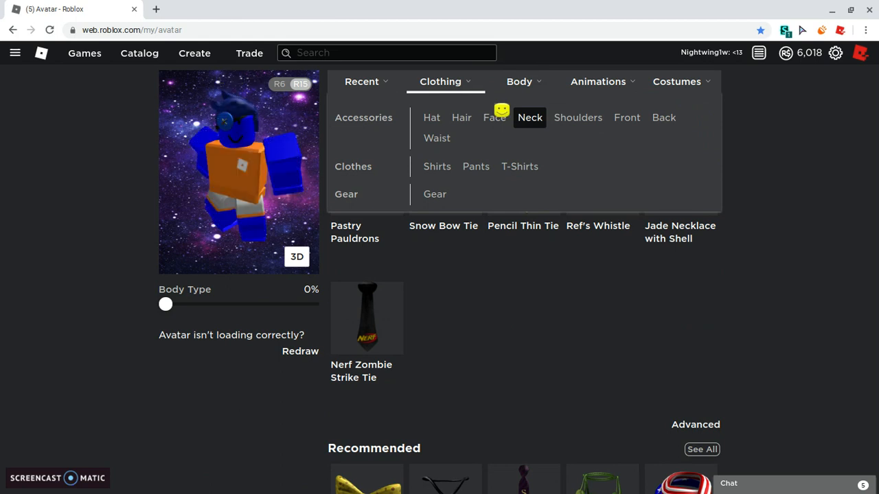
pyautogui.click(577, 118)
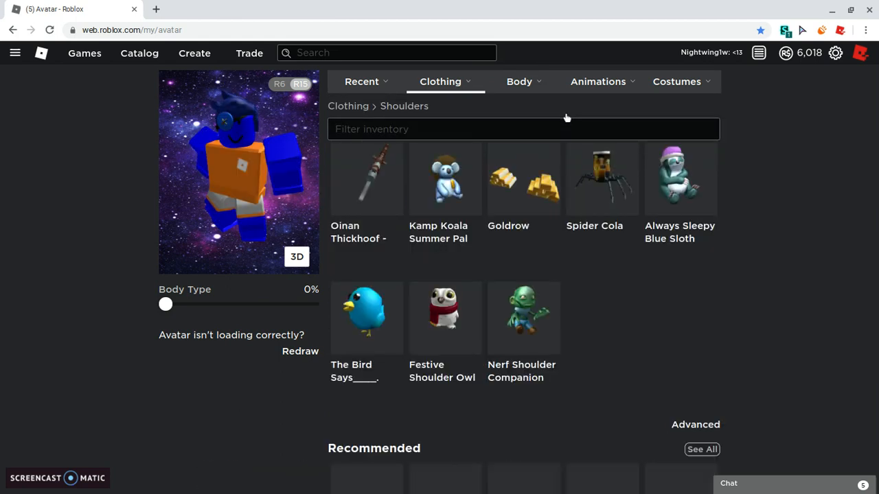
pyautogui.moveTo(445, 319)
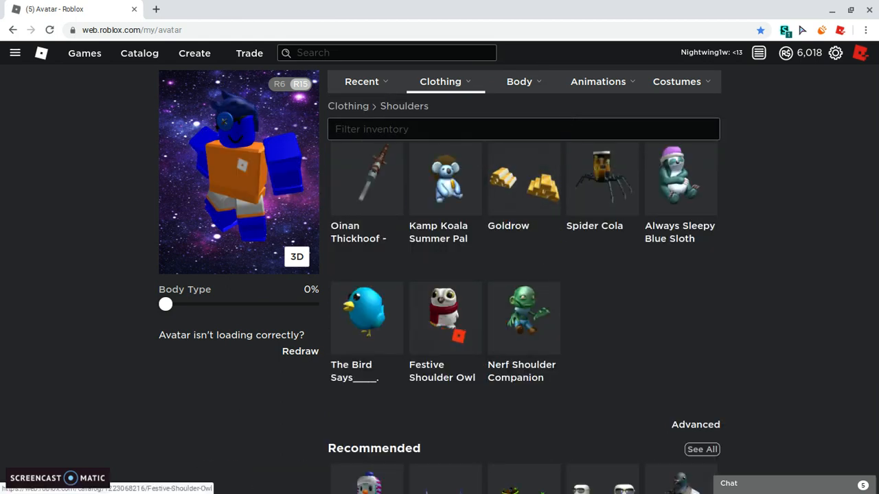
pyautogui.click(365, 317)
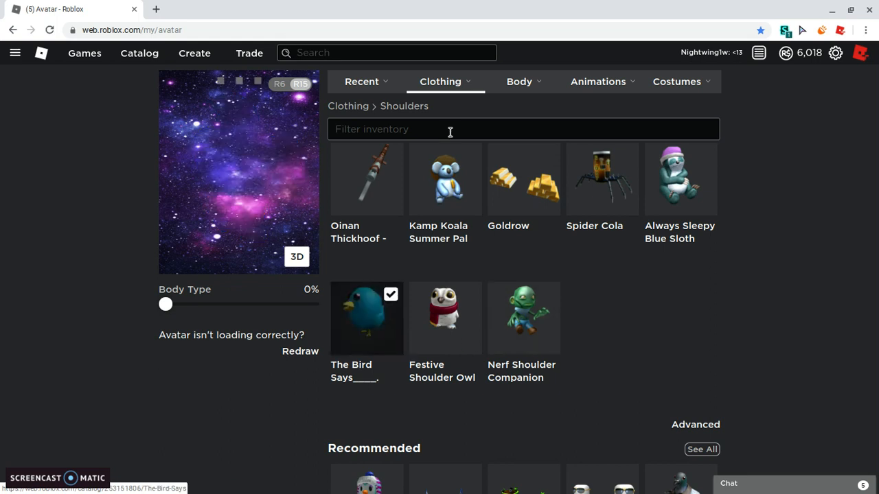
# Equip the Cape of Cyan Wisdom from Back, check the Waist items and return to Recent
pyautogui.click(439, 81)
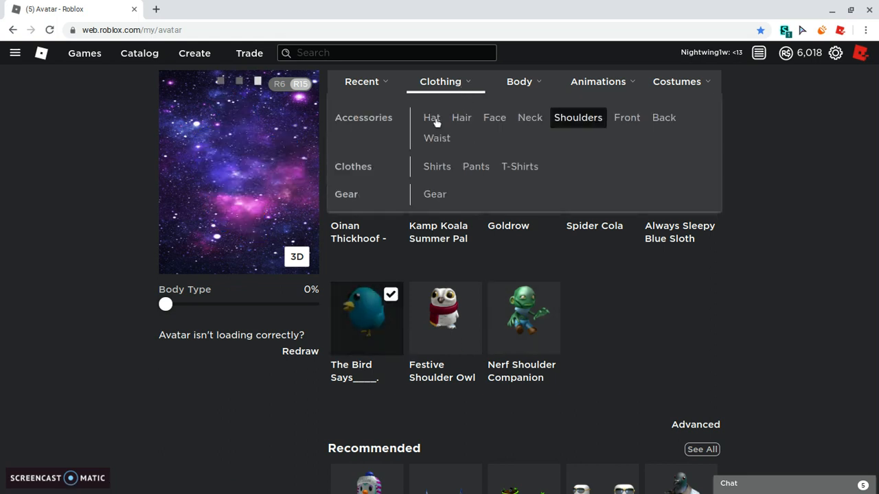
pyautogui.click(626, 118)
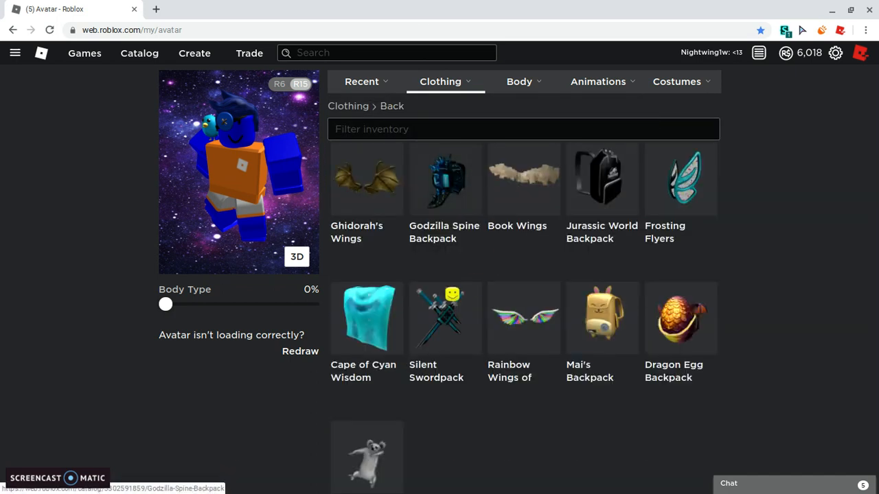
pyautogui.click(440, 81)
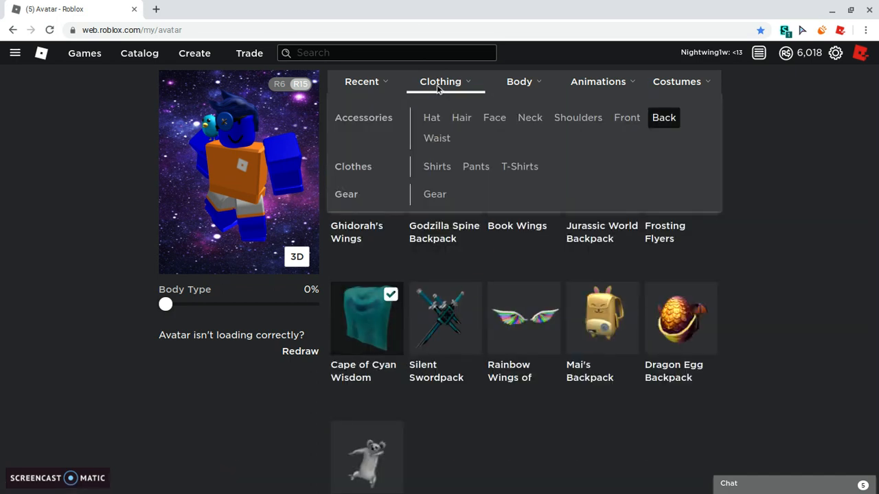
pyautogui.click(437, 137)
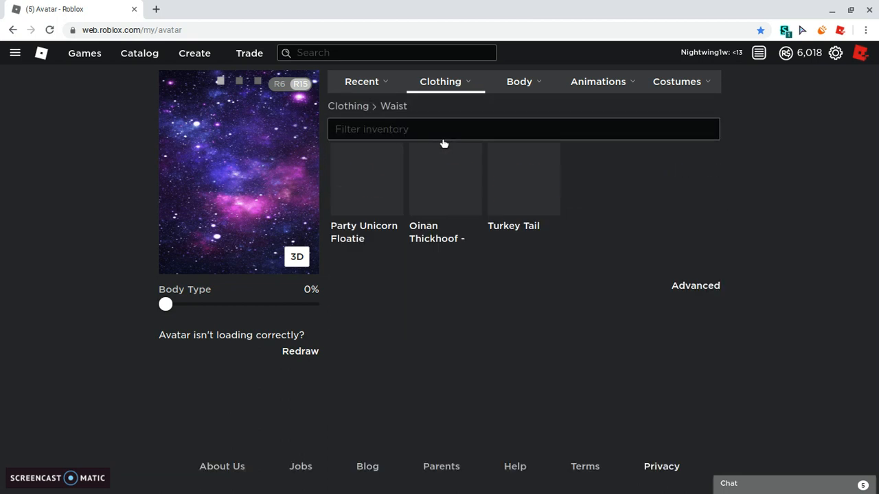
pyautogui.click(361, 81)
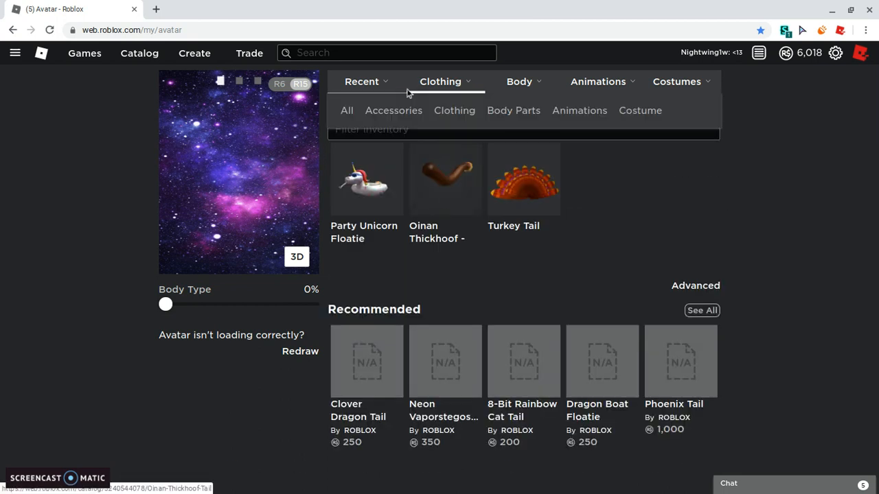
# Scroll through the owned shirts in the Clothing inventory
pyautogui.click(439, 81)
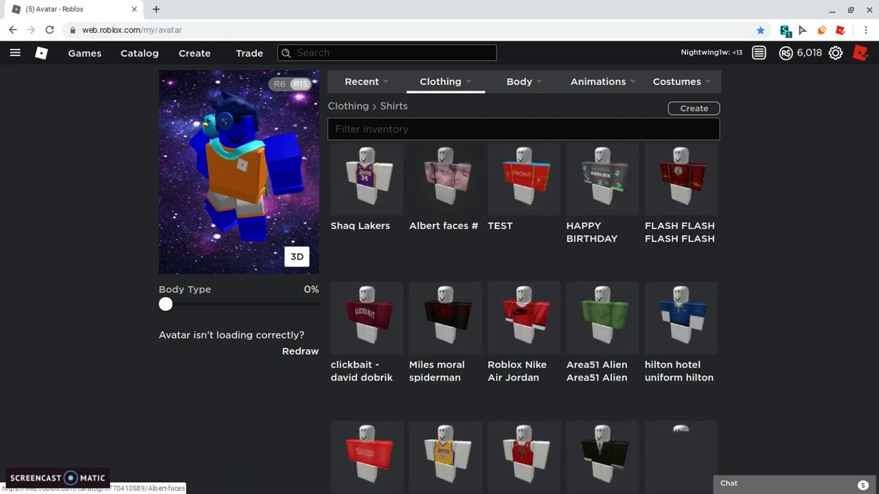
pyautogui.scroll(-3)
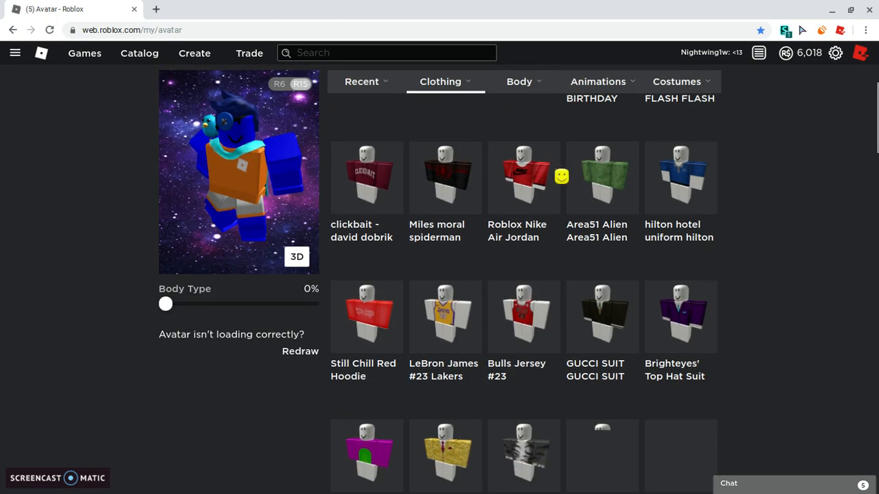
pyautogui.scroll(-3)
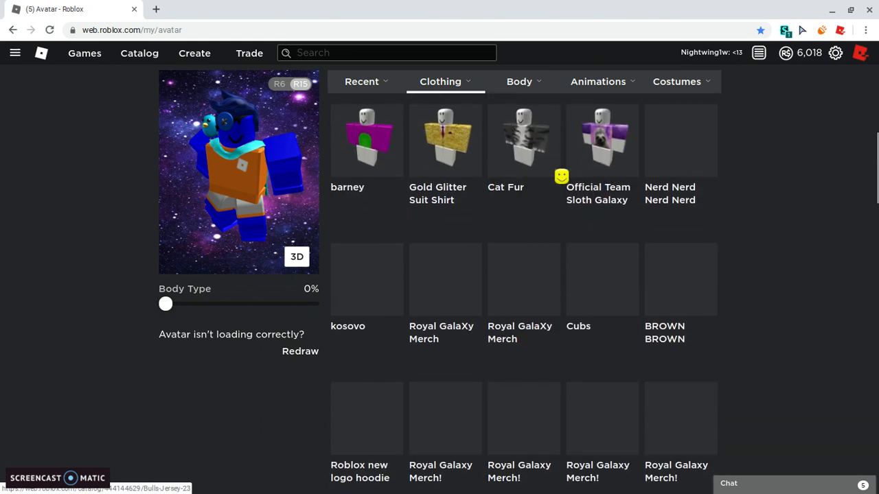
pyautogui.scroll(-3)
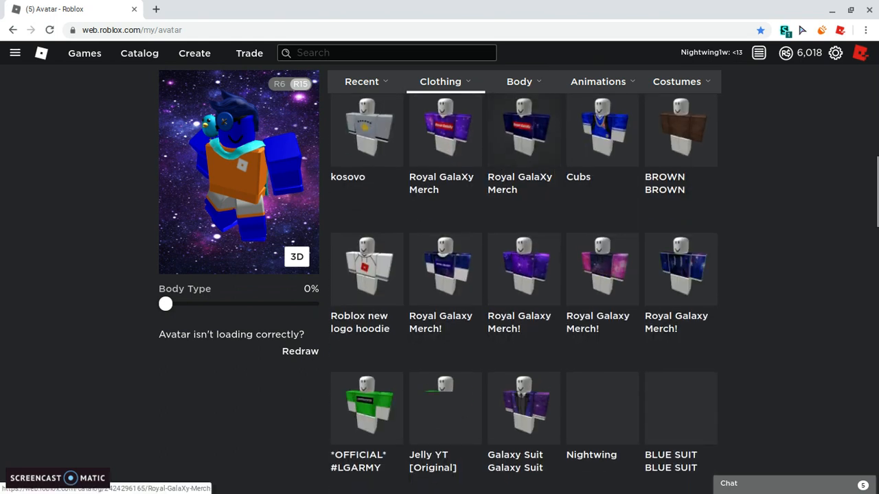
pyautogui.scroll(-3)
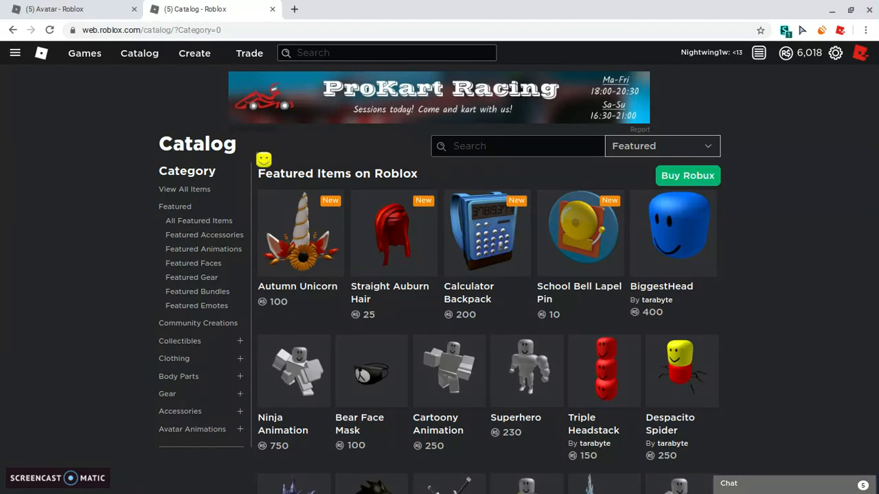
# Filter the catalog to Clothing > Pants and search for 'blue color'
pyautogui.scroll(-3)
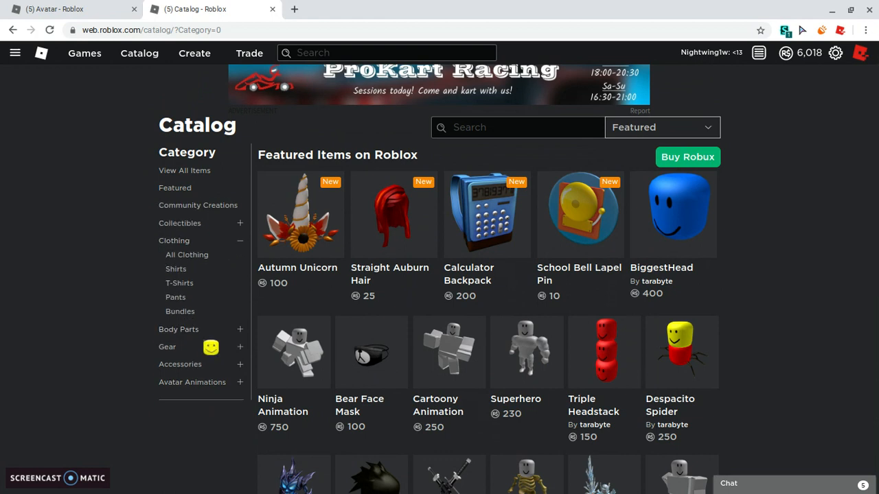
pyautogui.moveTo(156, 282)
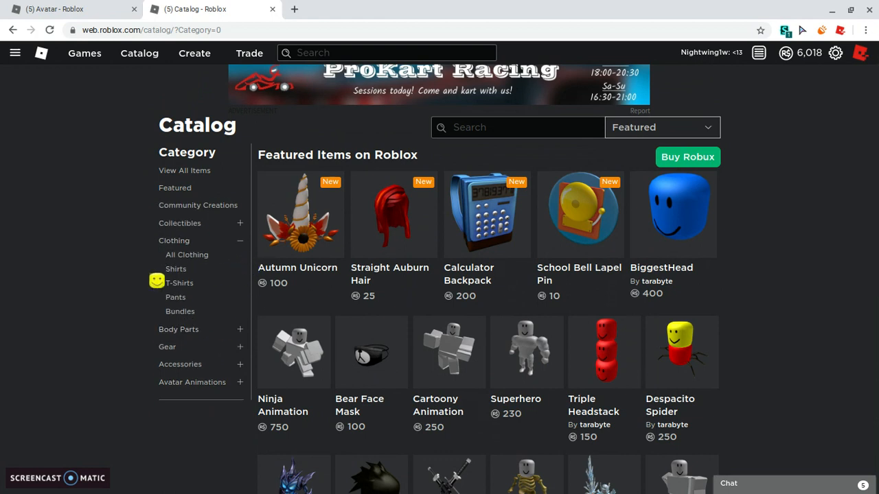
pyautogui.moveTo(184, 313)
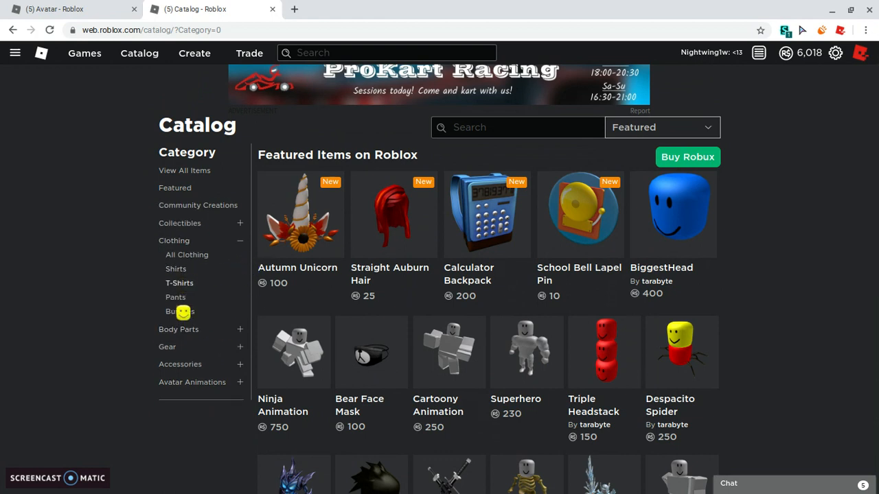
pyautogui.click(176, 297)
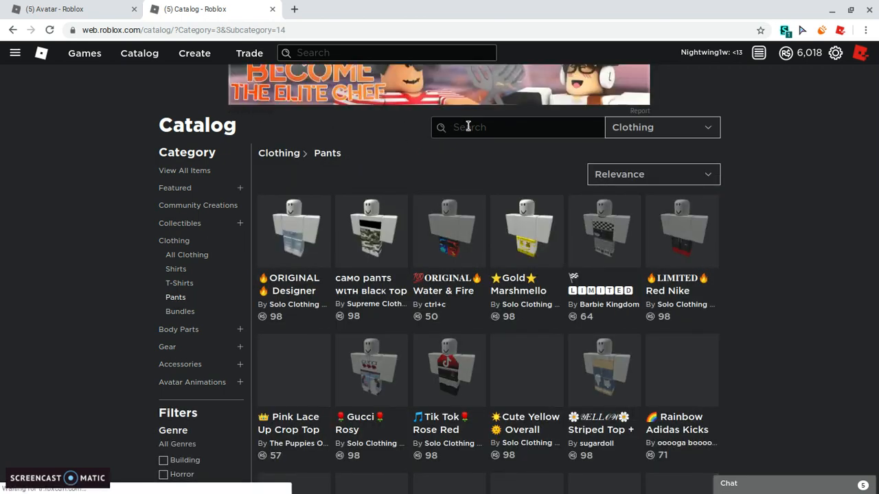
pyautogui.write('blu')
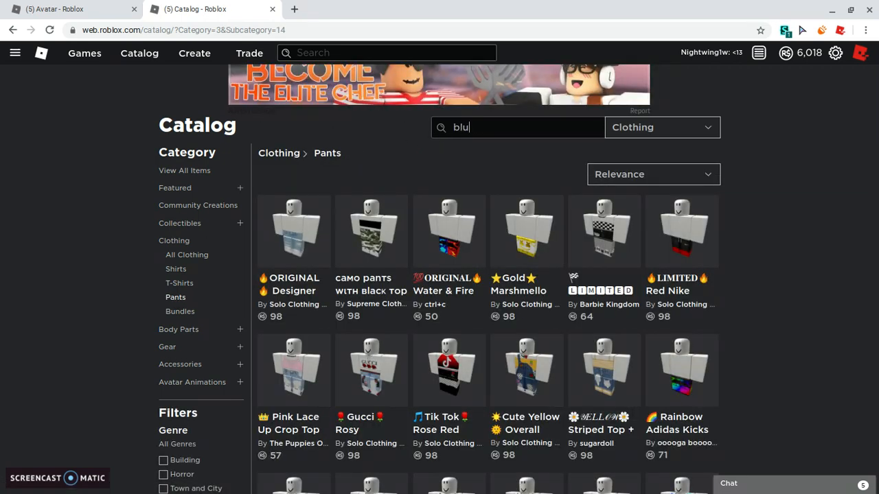
pyautogui.press('Return')
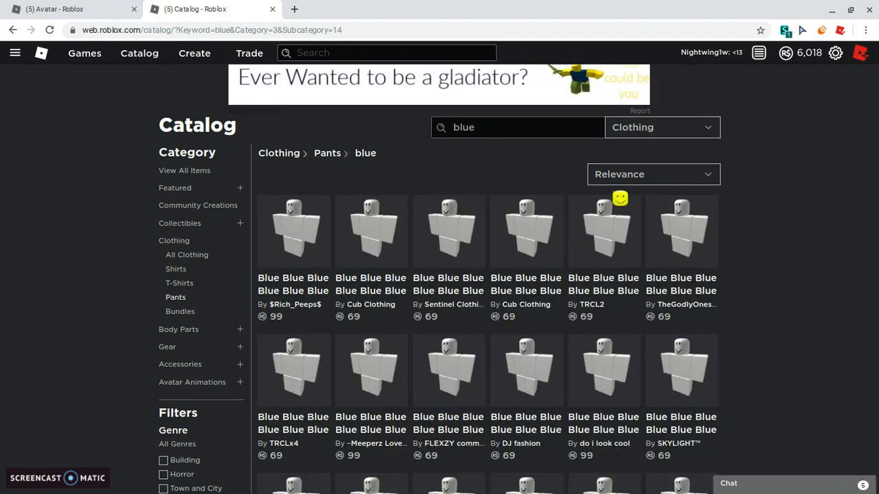
# Review the Relevance sort options, scroll the blue pants results and return to the Avatar Editor
pyautogui.click(652, 173)
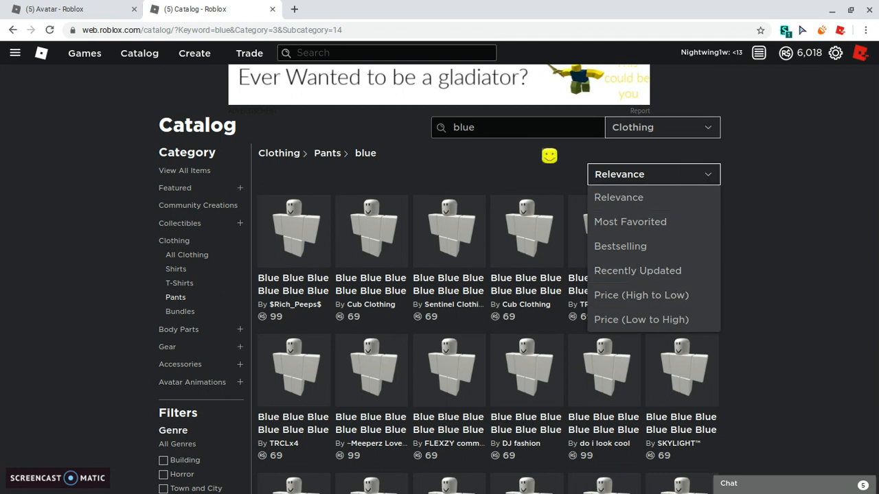
pyautogui.write('color')
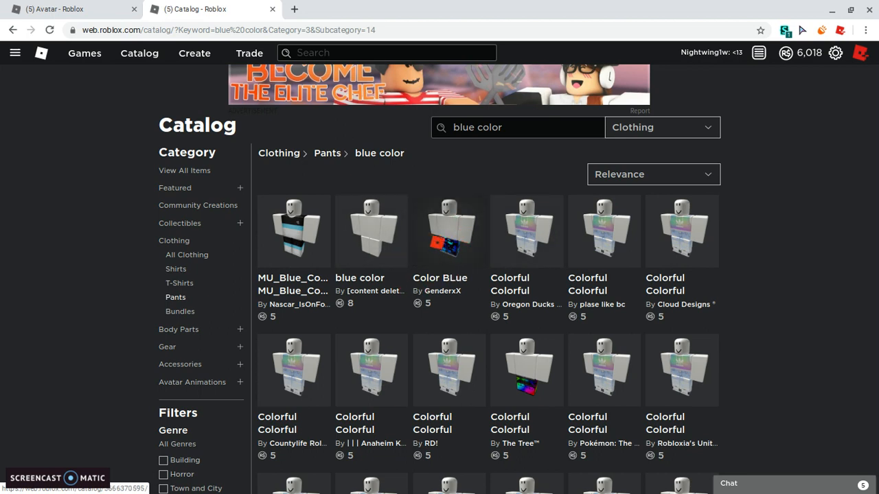
pyautogui.scroll(-3)
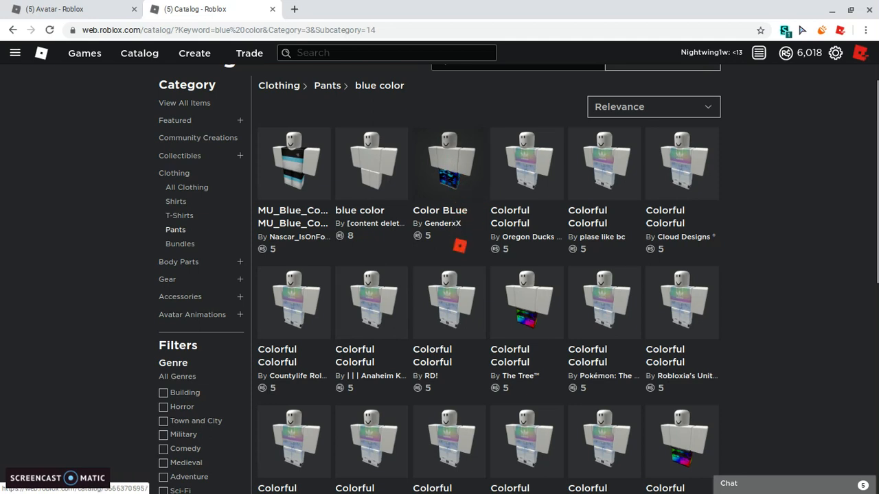
pyautogui.moveTo(376, 383)
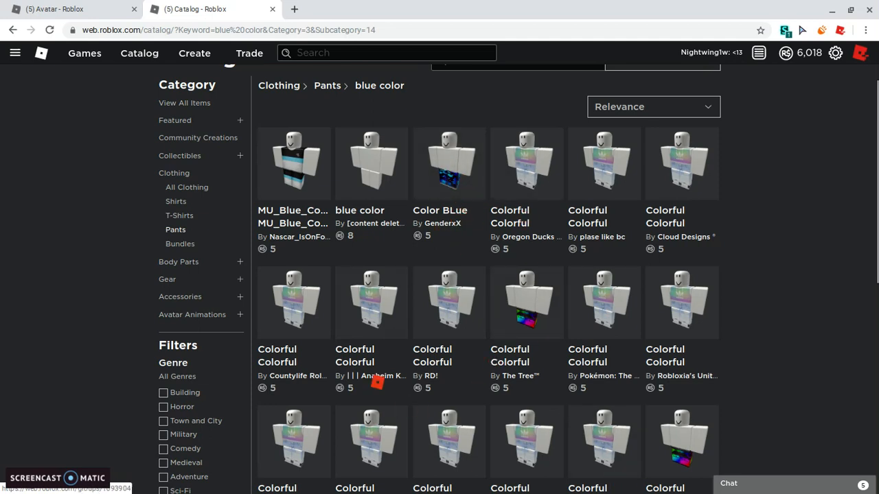
pyautogui.scroll(-3)
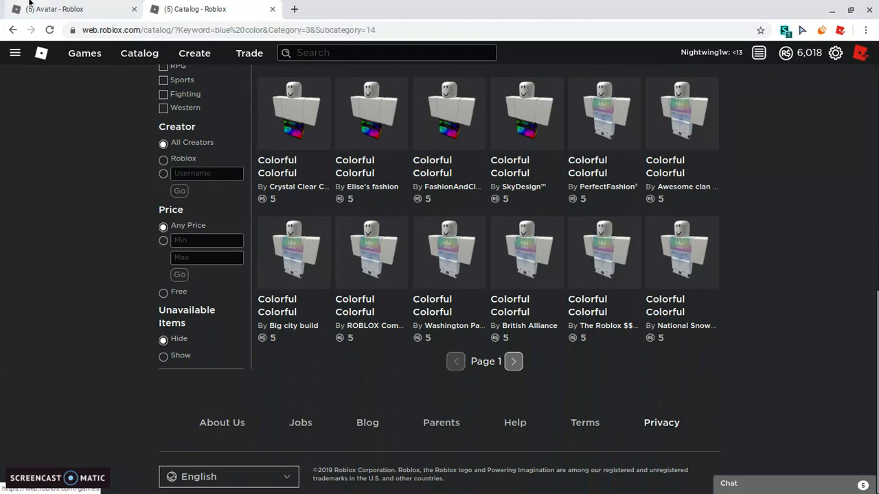
pyautogui.click(55, 8)
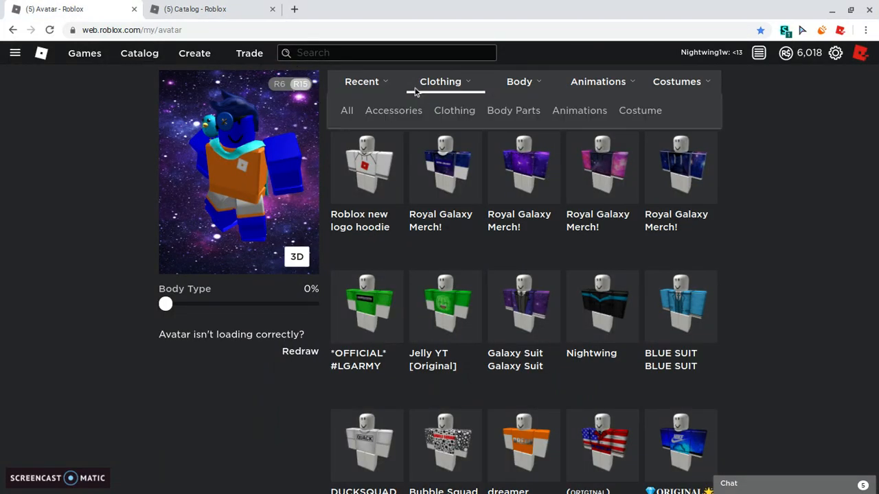
# Select the Blue Camo Pants from owned pants, then check the Shirts and Face lists
pyautogui.click(439, 81)
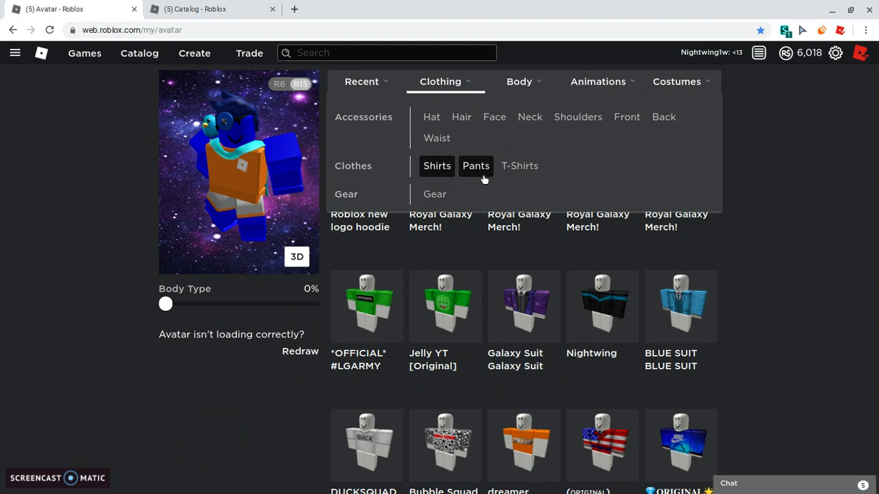
pyautogui.click(475, 164)
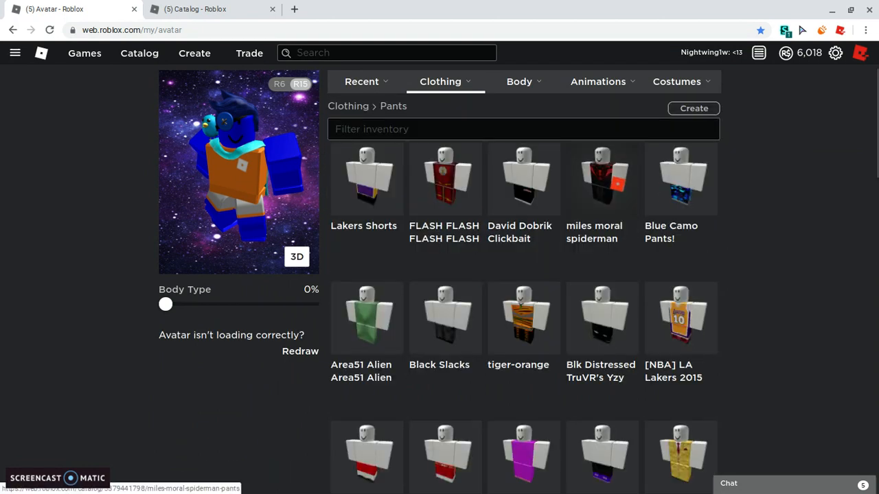
pyautogui.scroll(-3)
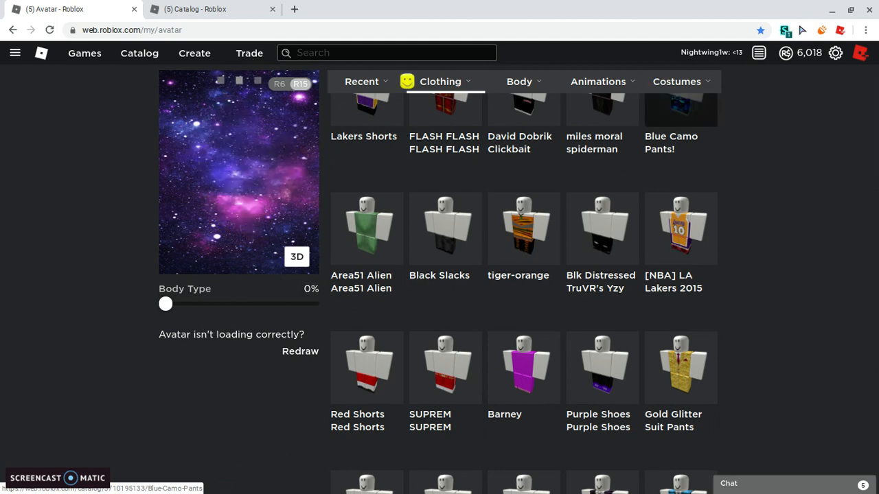
pyautogui.click(439, 81)
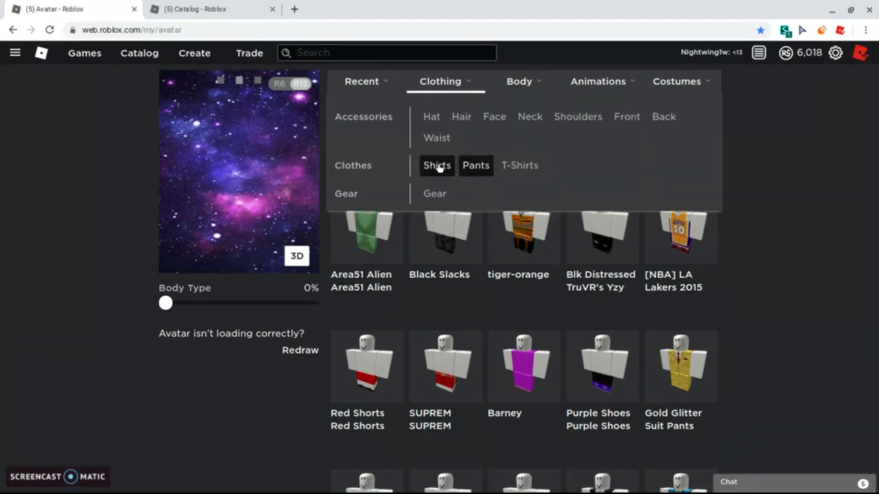
pyautogui.click(436, 165)
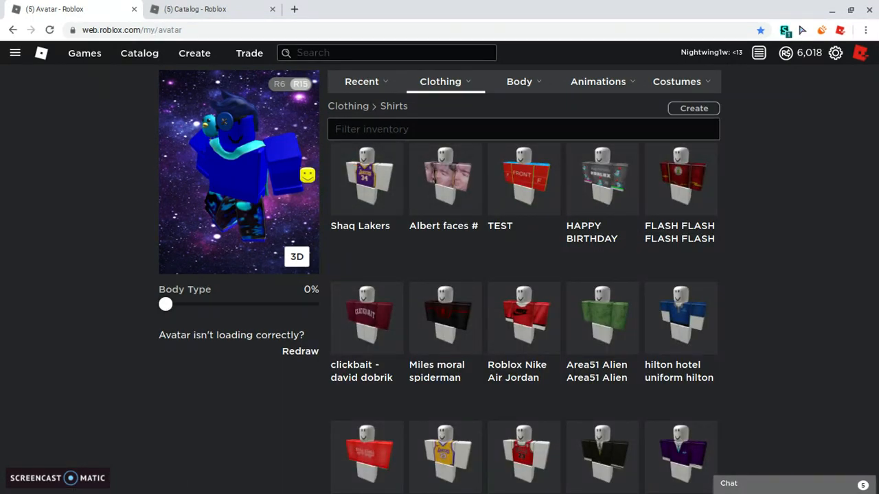
pyautogui.click(440, 81)
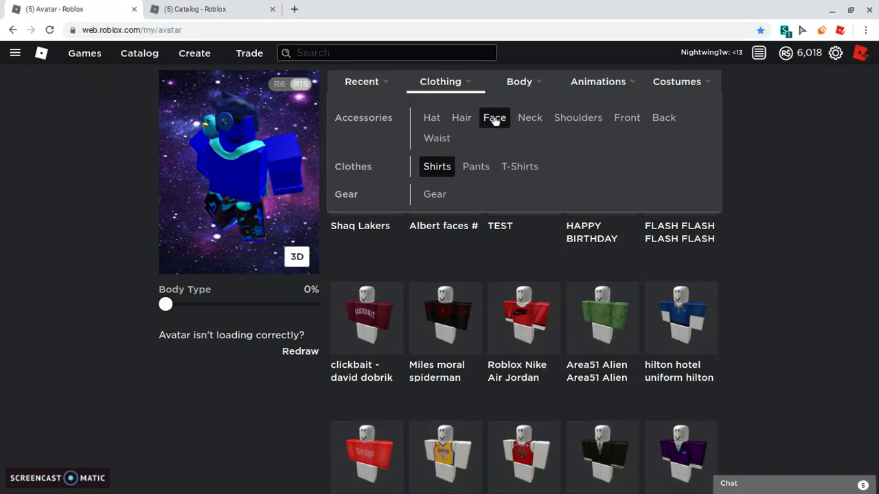
pyautogui.click(494, 118)
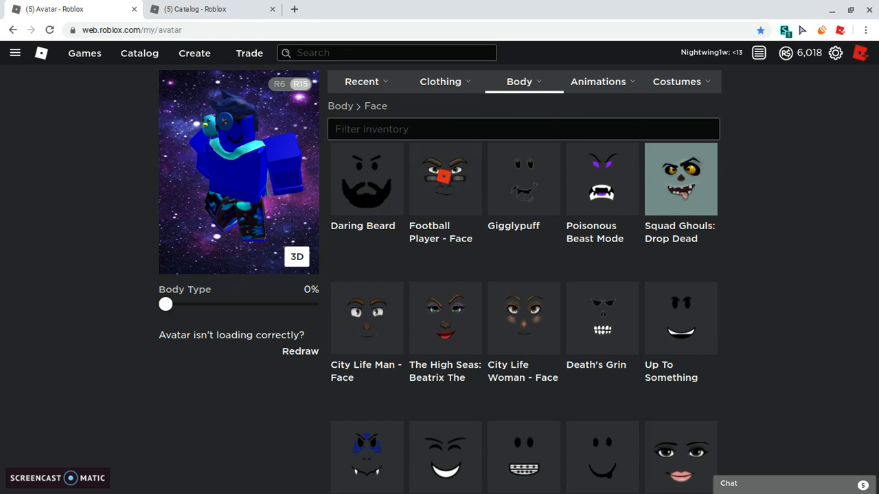
# Wear the Blue Ultimate Dragon Face, then list the owned Torso body parts
pyautogui.scroll(-3)
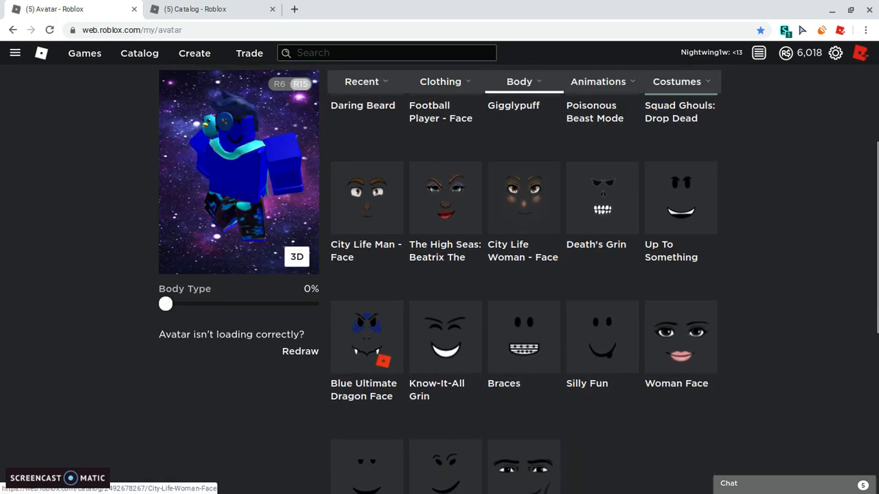
pyautogui.click(519, 82)
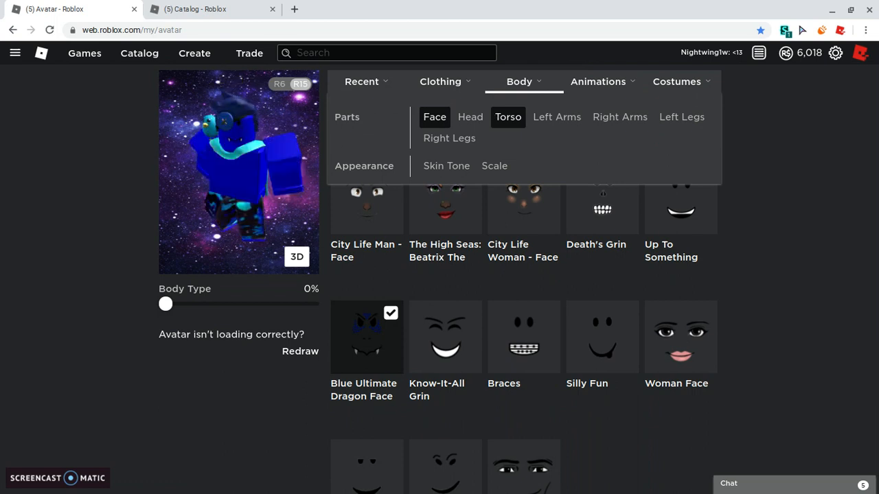
pyautogui.click(508, 116)
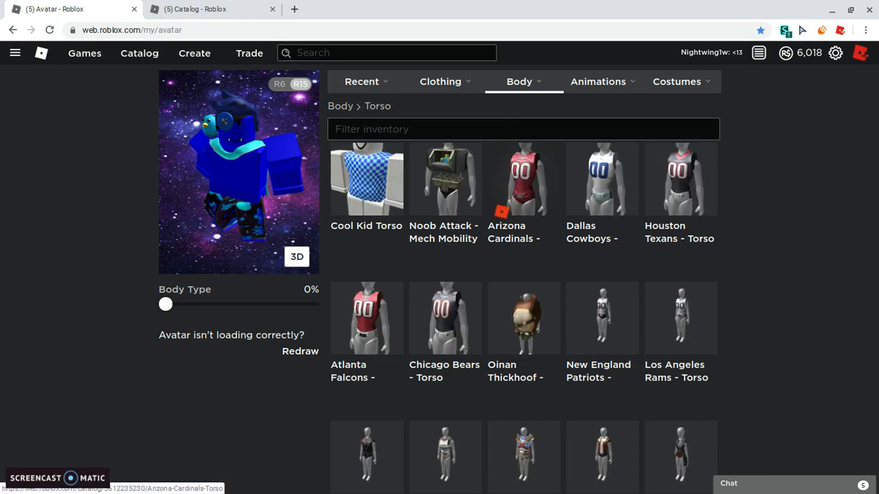
# Wear the Cool Kid Left Arm from the Body > Left Arms list
pyautogui.scroll(-3)
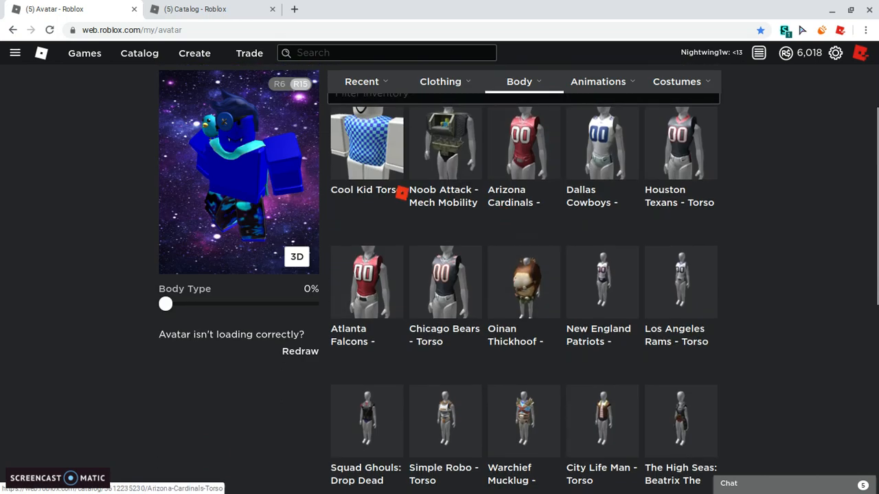
pyautogui.click(519, 81)
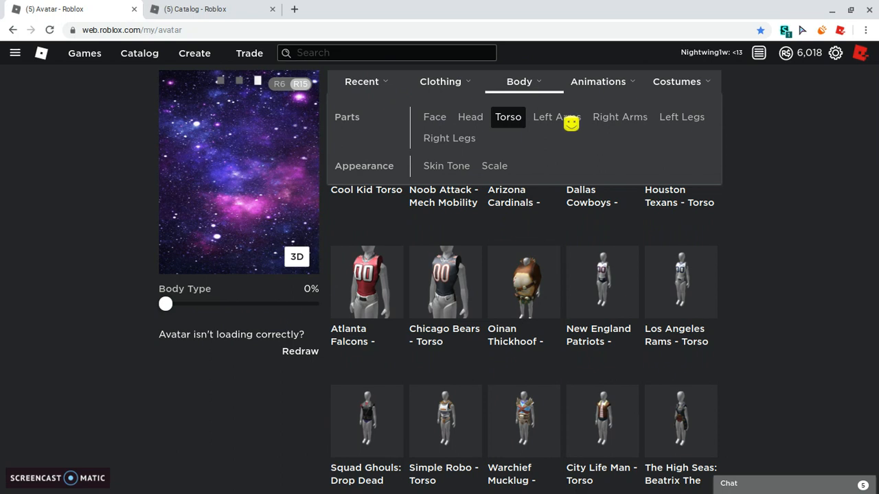
pyautogui.click(556, 117)
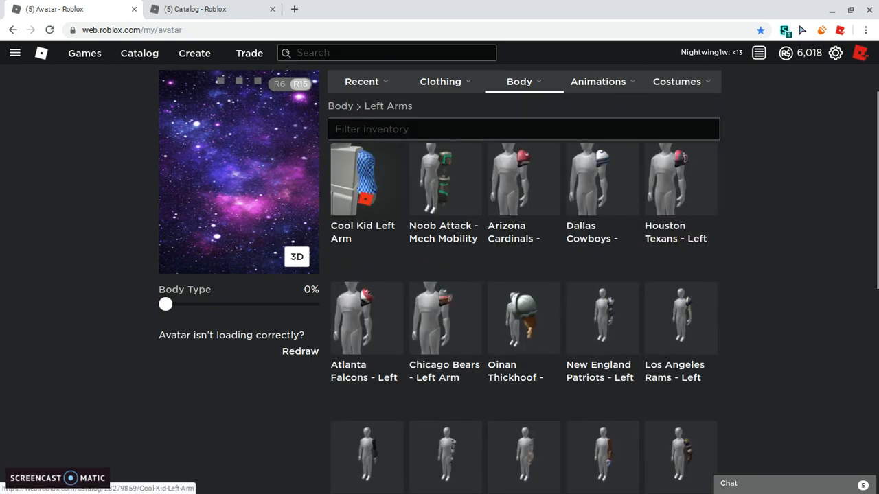
pyautogui.click(598, 81)
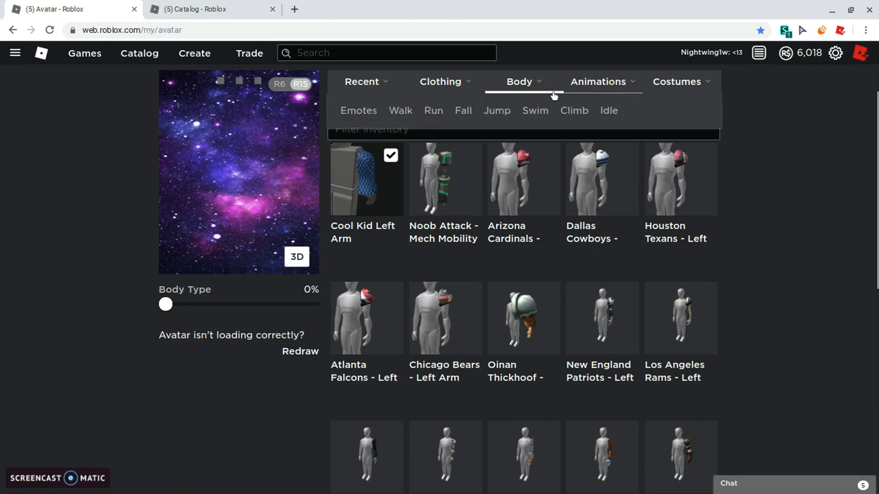
# Check Right Arms, Left Legs and Right Legs for the Cool Kid parts
pyautogui.click(519, 81)
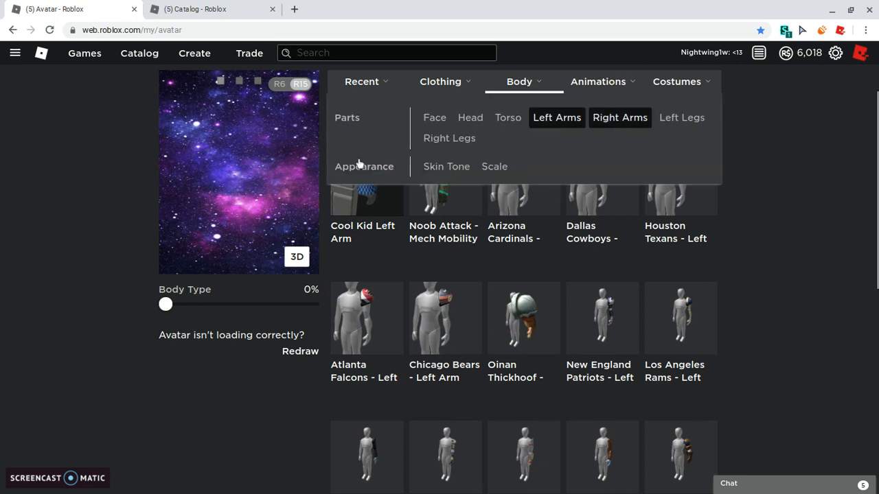
pyautogui.click(619, 118)
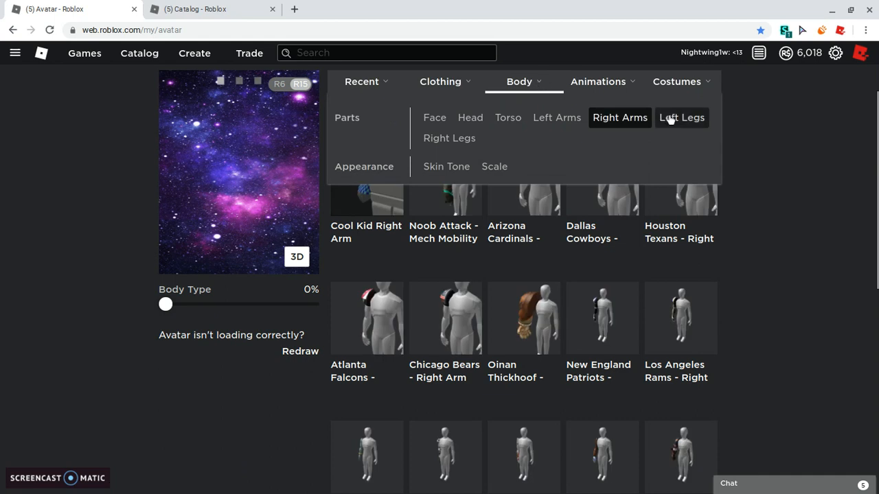
pyautogui.click(681, 118)
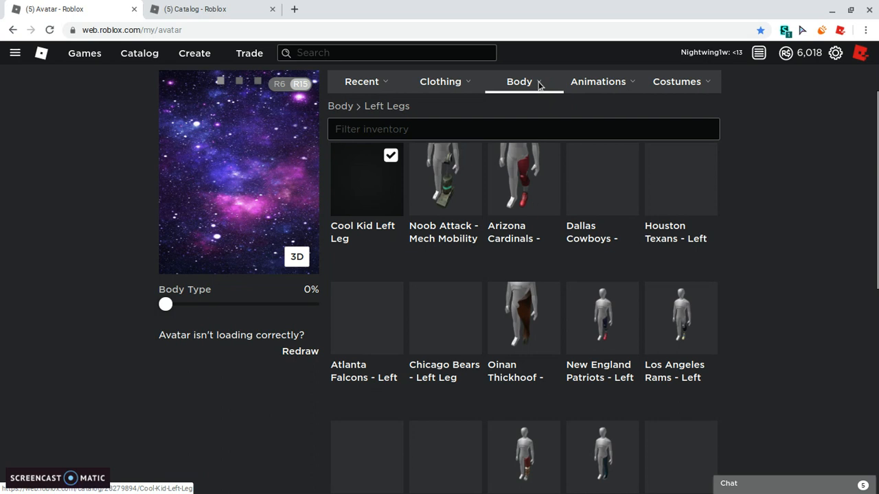
pyautogui.click(519, 81)
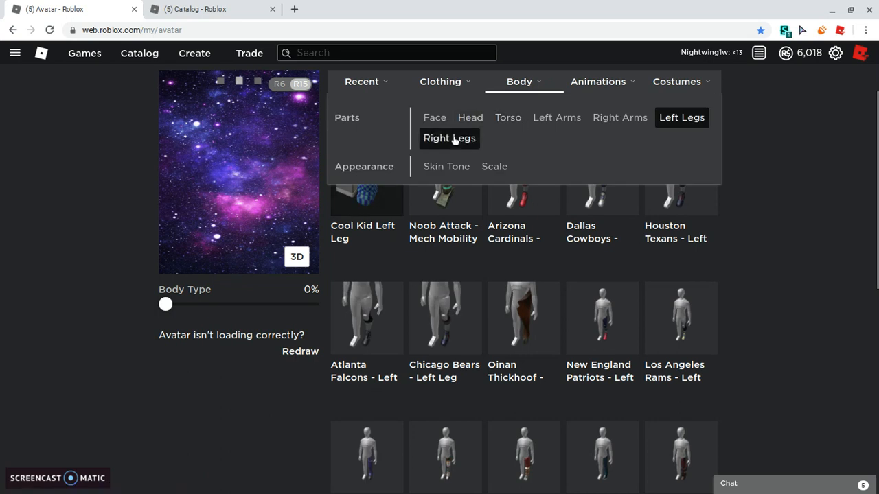
pyautogui.click(449, 137)
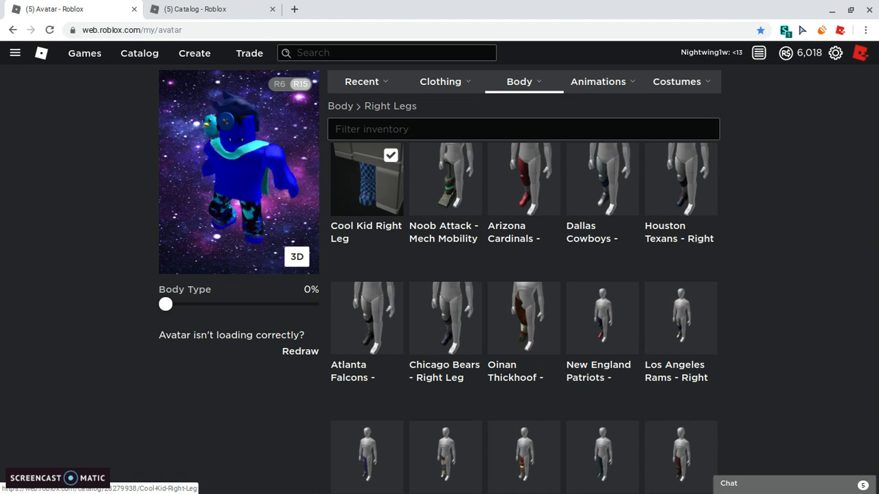
pyautogui.click(439, 81)
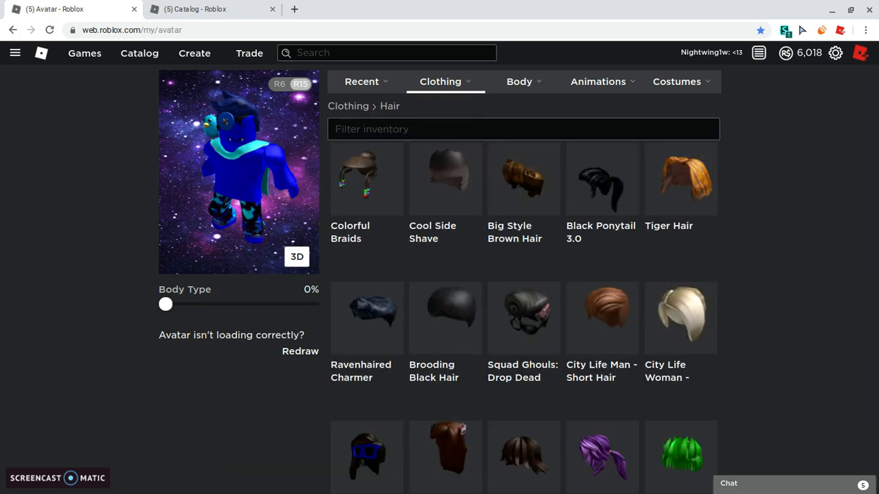
# Wear the Blue Forehead Sunglasses from the owned hats list
pyautogui.scroll(-3)
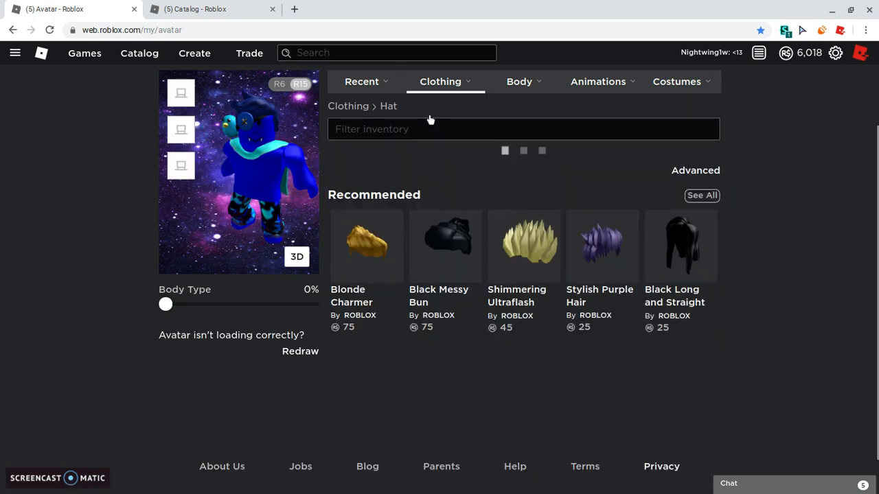
pyautogui.click(524, 129)
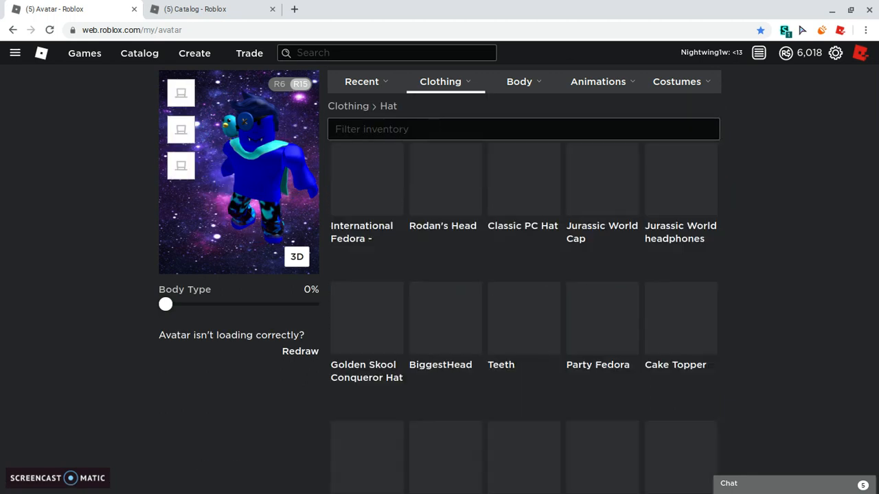
pyautogui.scroll(-3)
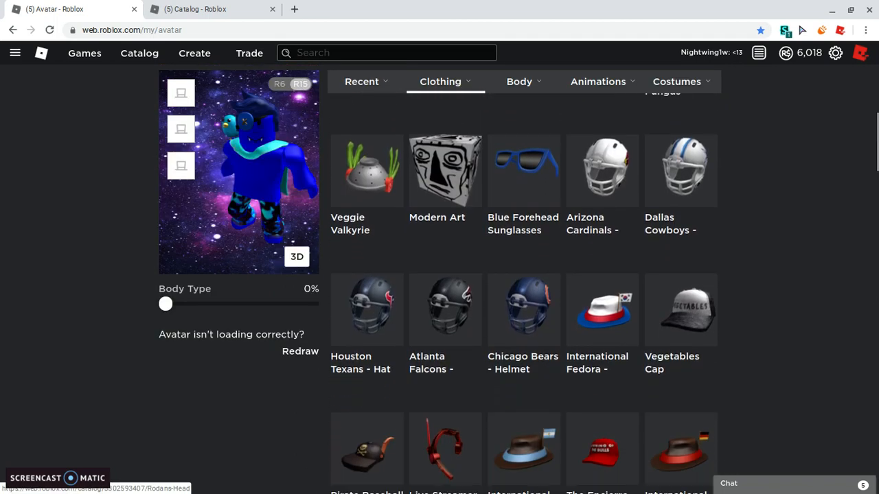
pyautogui.click(523, 158)
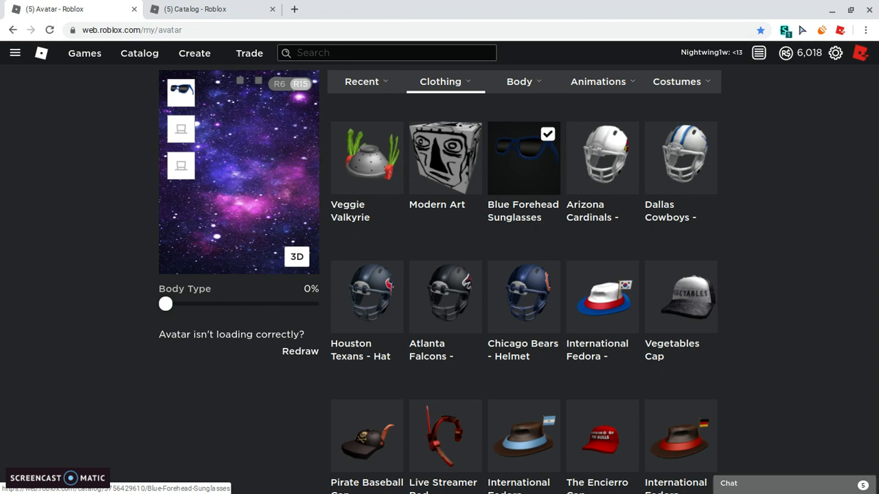
# Scroll further down through the remaining owned hats
pyautogui.scroll(-3)
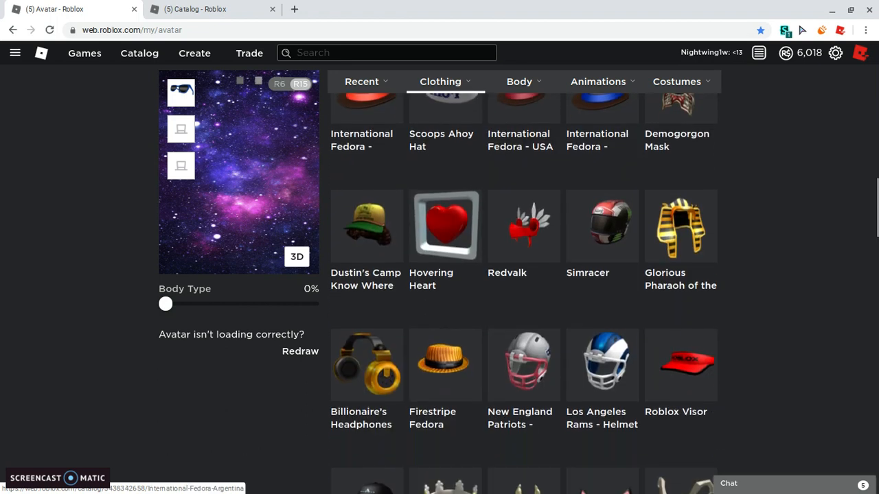
pyautogui.scroll(-3)
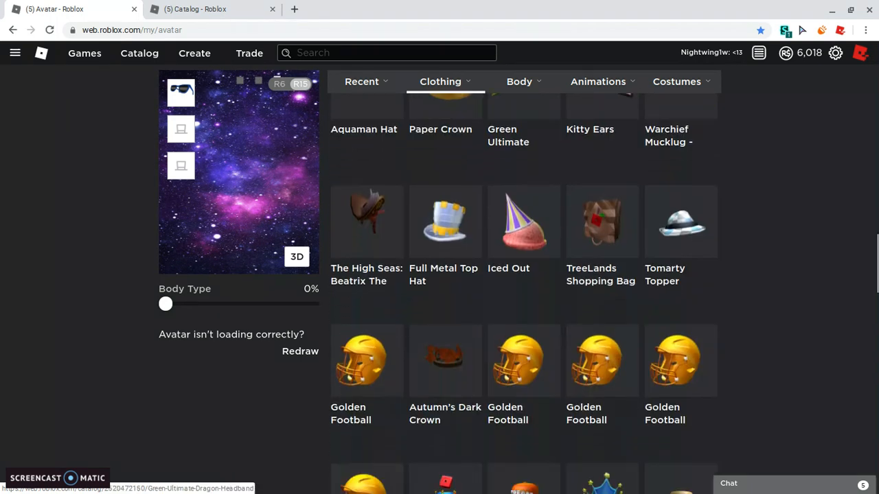
pyautogui.scroll(-3)
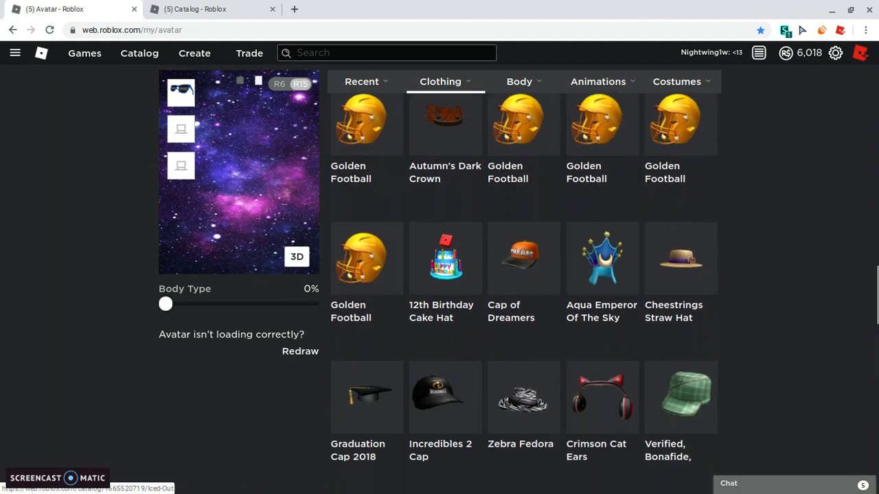
pyautogui.scroll(-3)
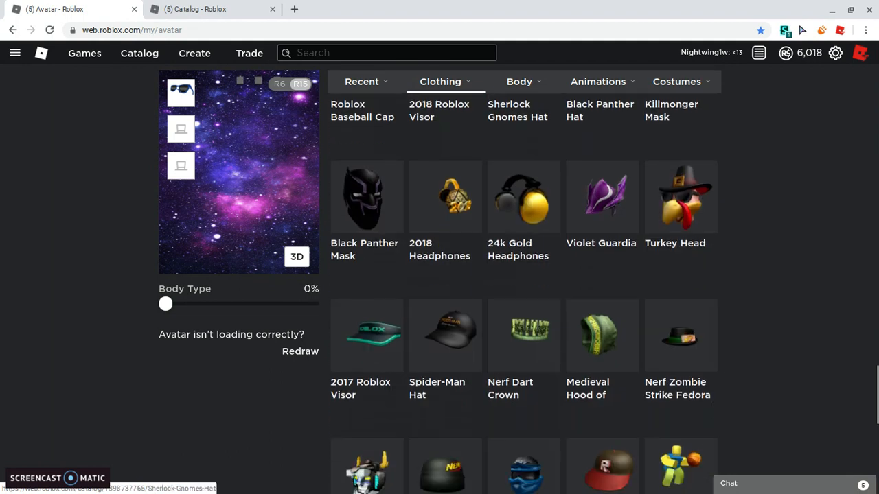
pyautogui.scroll(-3)
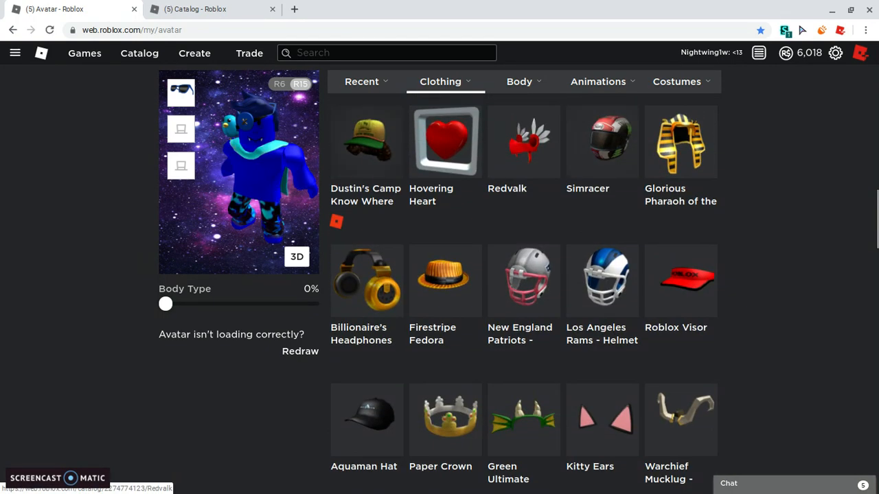
# Browse the owned hair under Clothing, then return to the Catalog tab
pyautogui.click(440, 81)
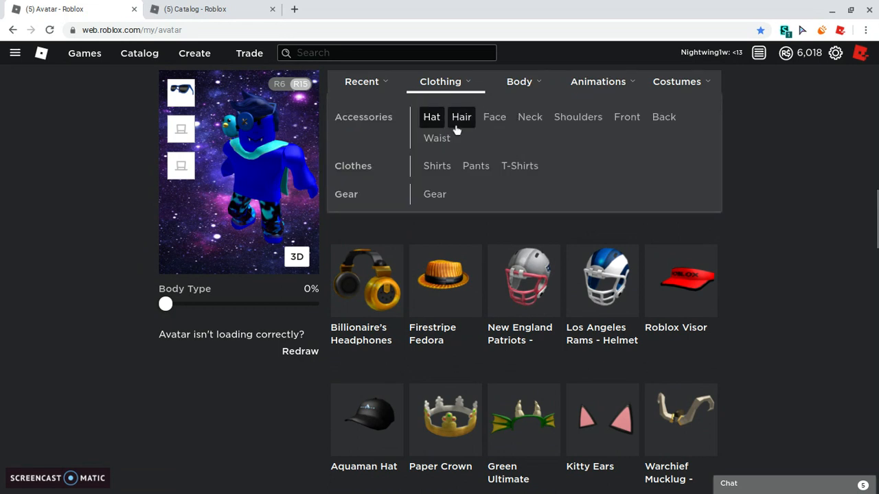
pyautogui.click(461, 117)
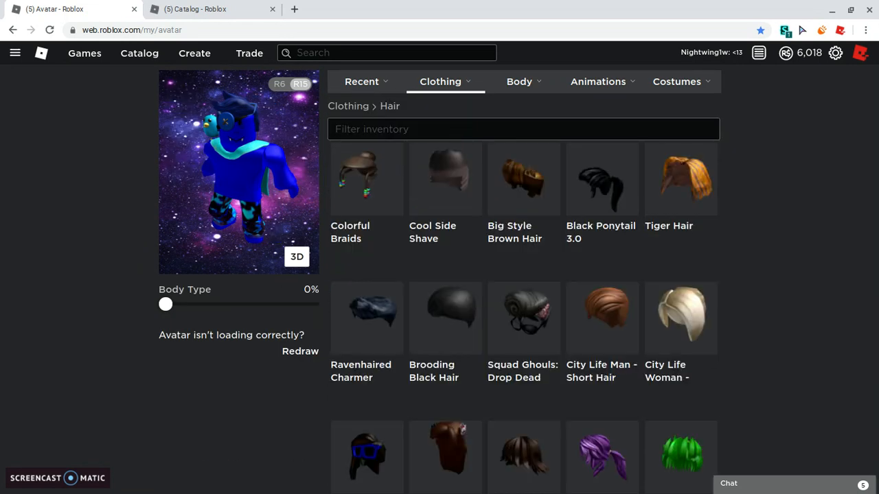
pyautogui.scroll(-3)
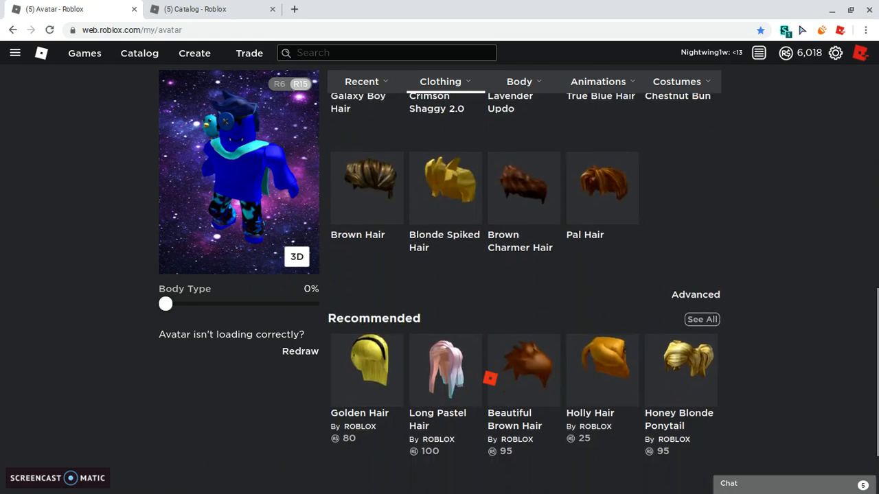
pyautogui.click(206, 8)
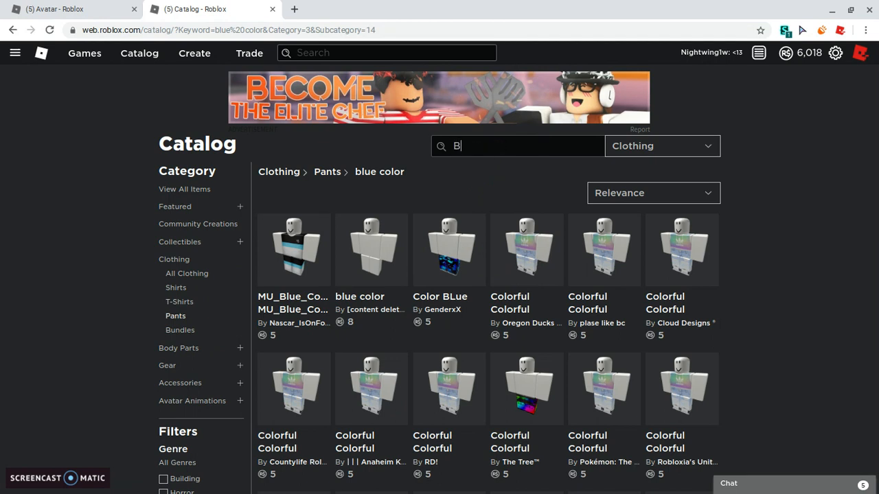
# Change the pants search to 'Solid Blue color' and scroll the solid blue results
pyautogui.write('lue suit')
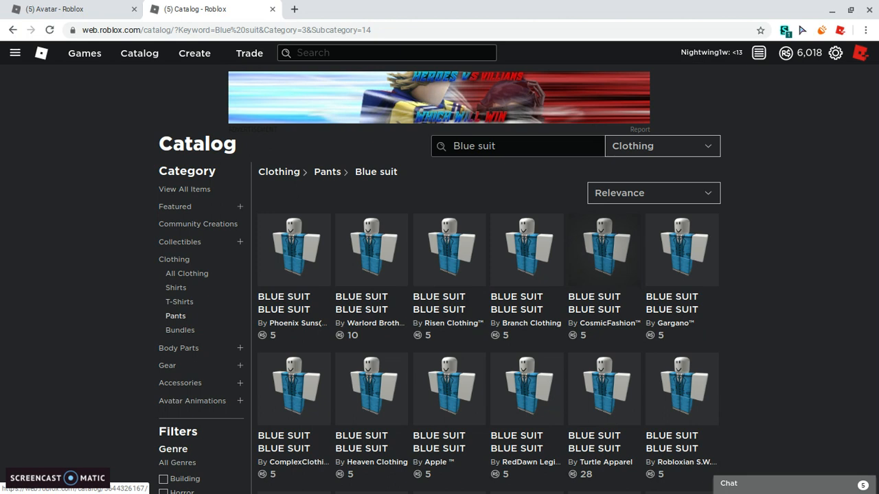
pyautogui.scroll(-3)
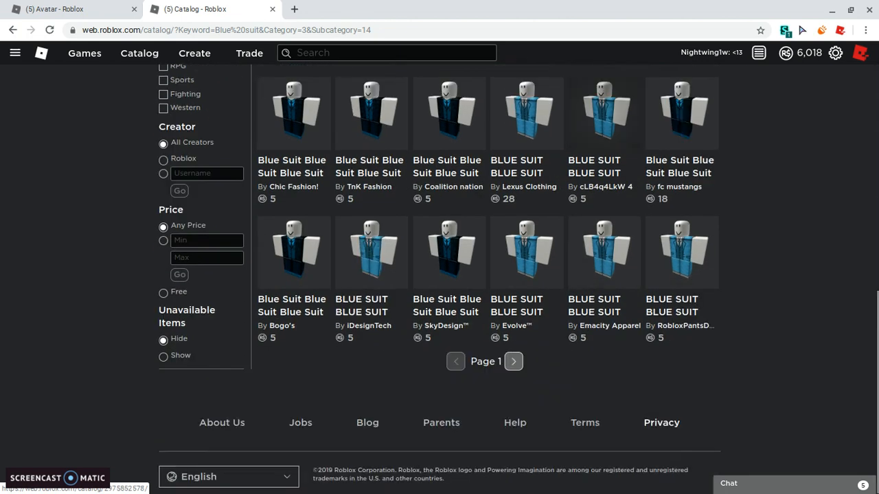
pyautogui.scroll(3)
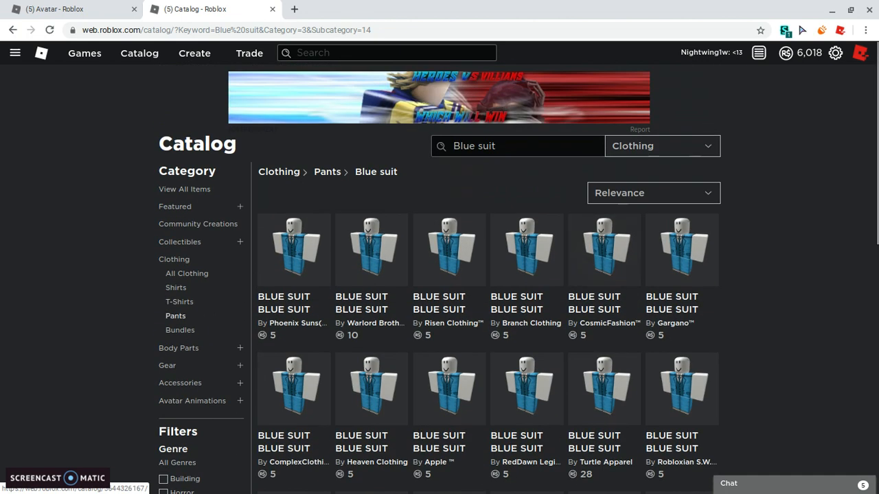
pyautogui.doubleClick(475, 146)
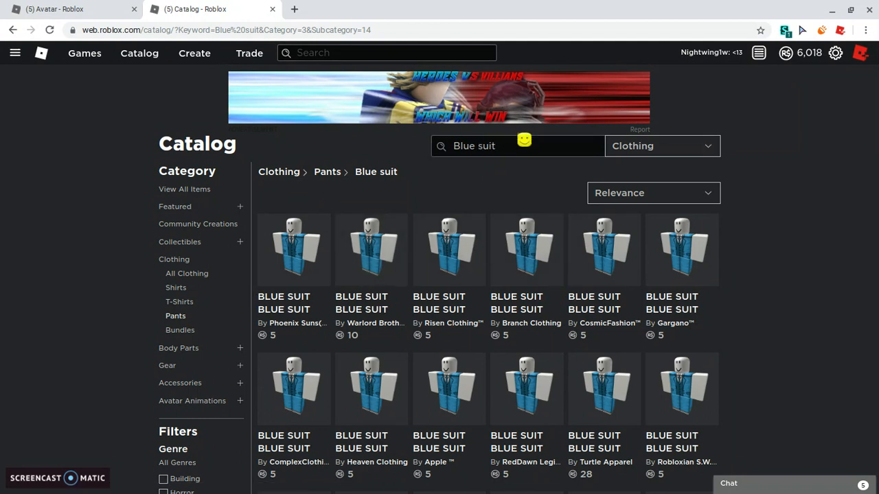
pyautogui.moveTo(515, 145)
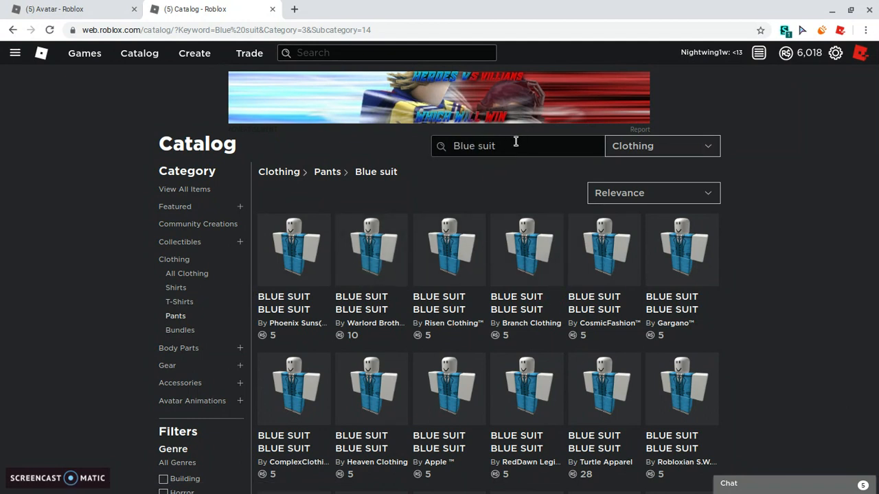
pyautogui.press('Backspace')
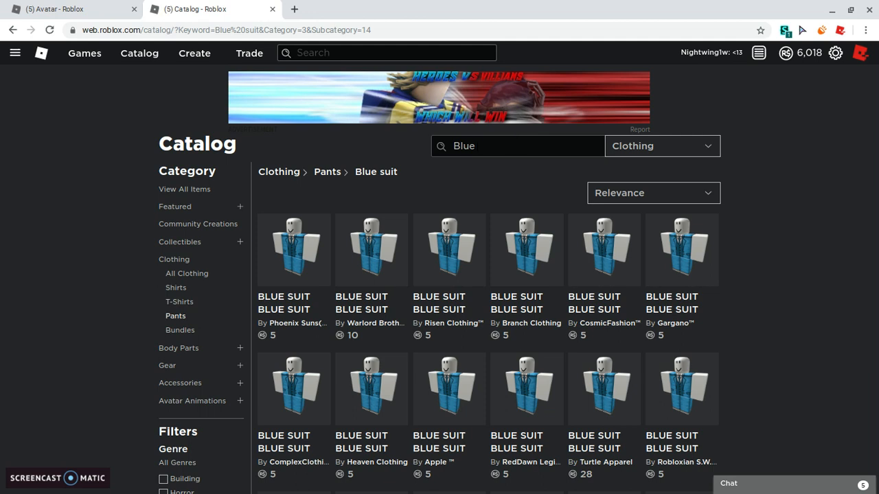
pyautogui.write('Full')
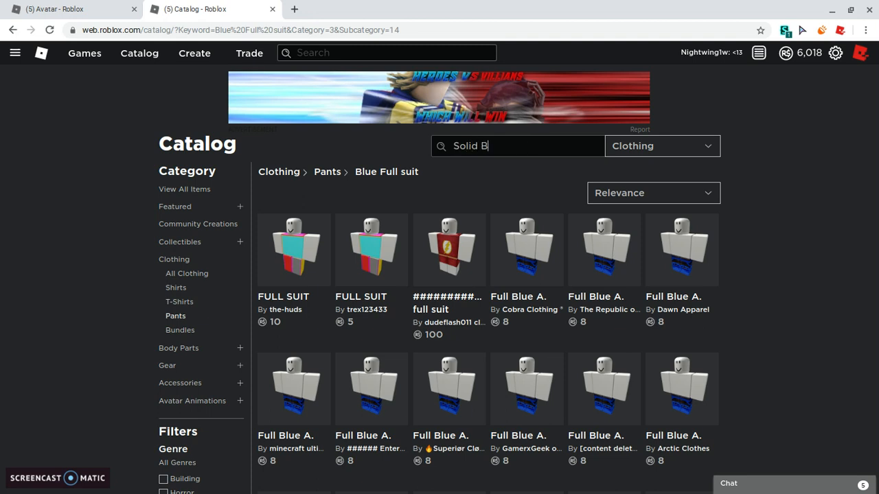
pyautogui.write('lue col')
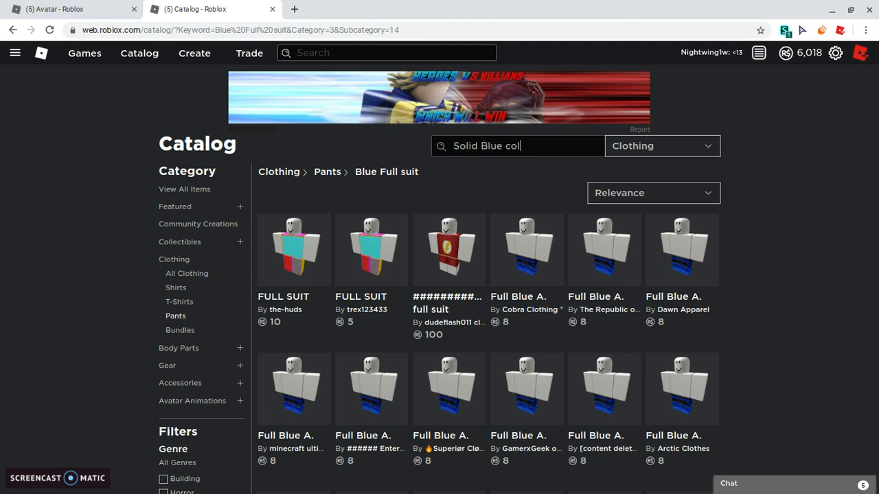
pyautogui.press('Return')
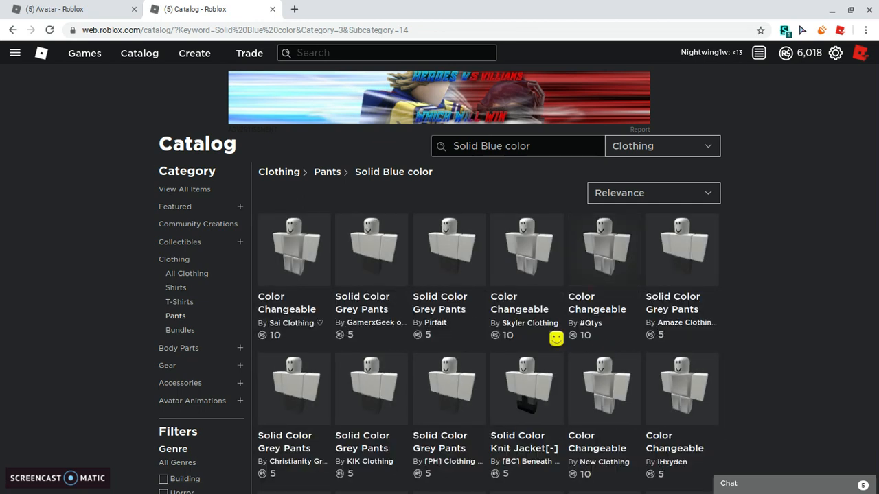
pyautogui.scroll(-3)
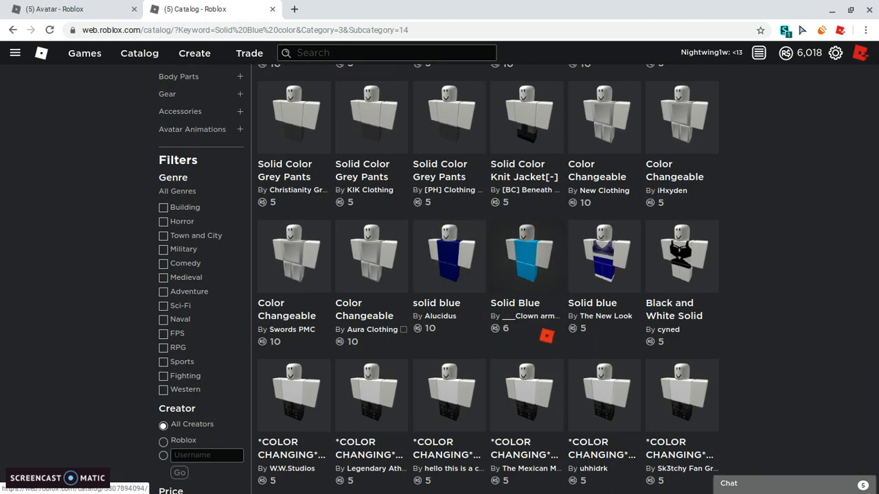
pyautogui.moveTo(456, 221)
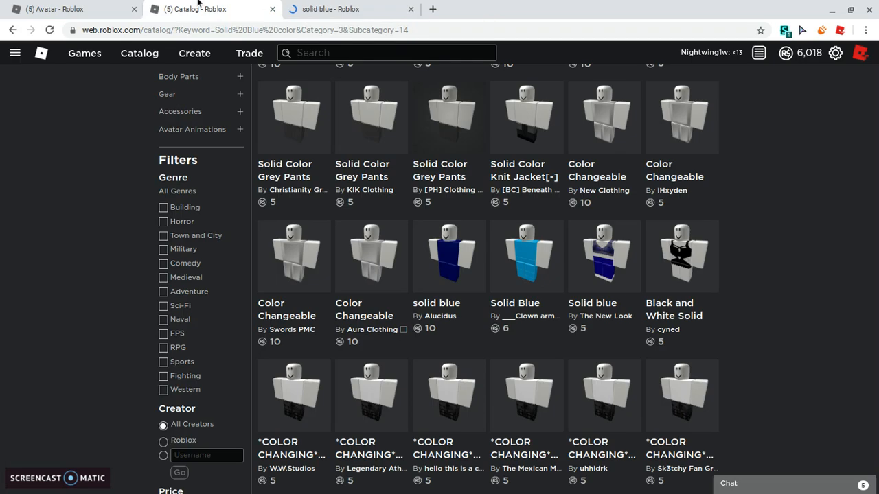
# Try the solid blue pants on the avatar and check the next results page
pyautogui.click(448, 257)
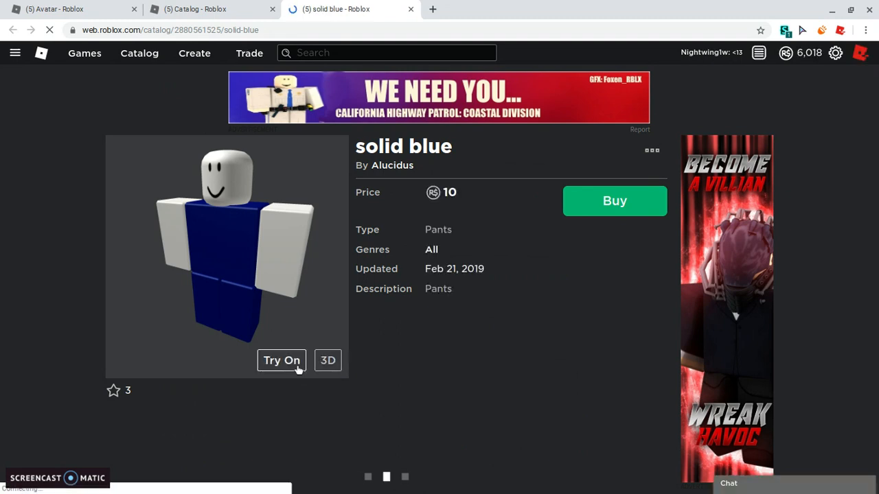
pyautogui.click(282, 359)
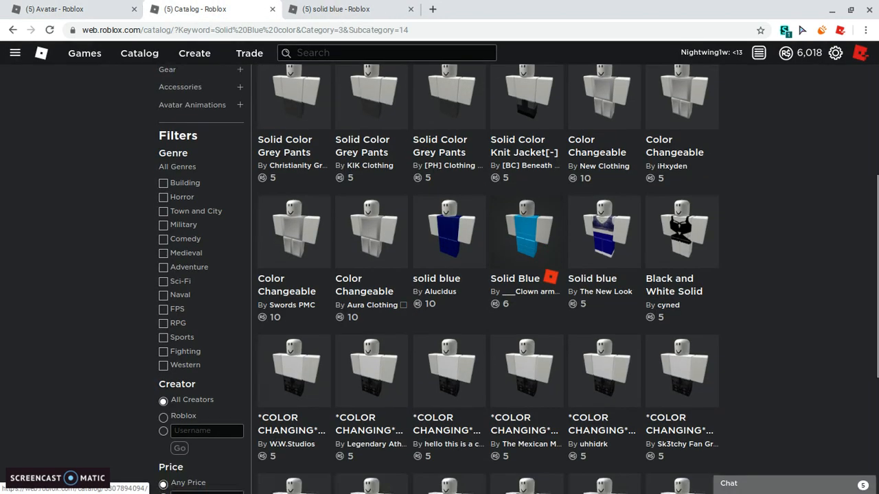
pyautogui.scroll(-3)
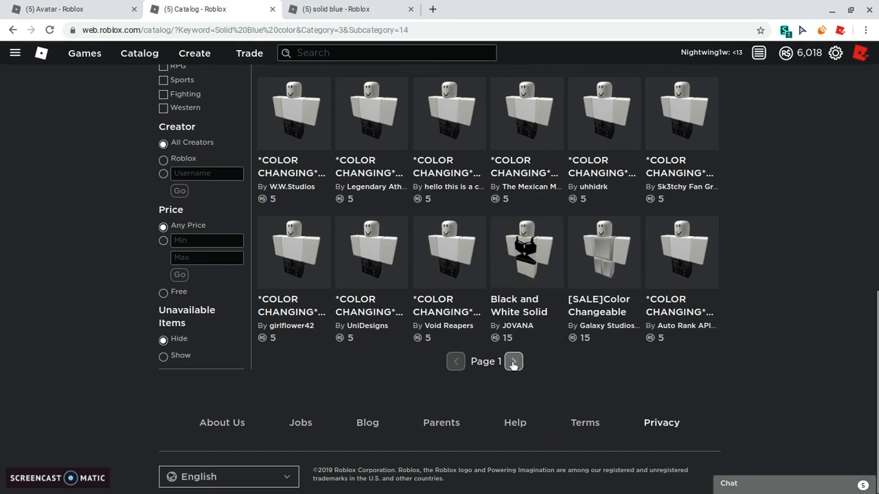
pyautogui.click(514, 361)
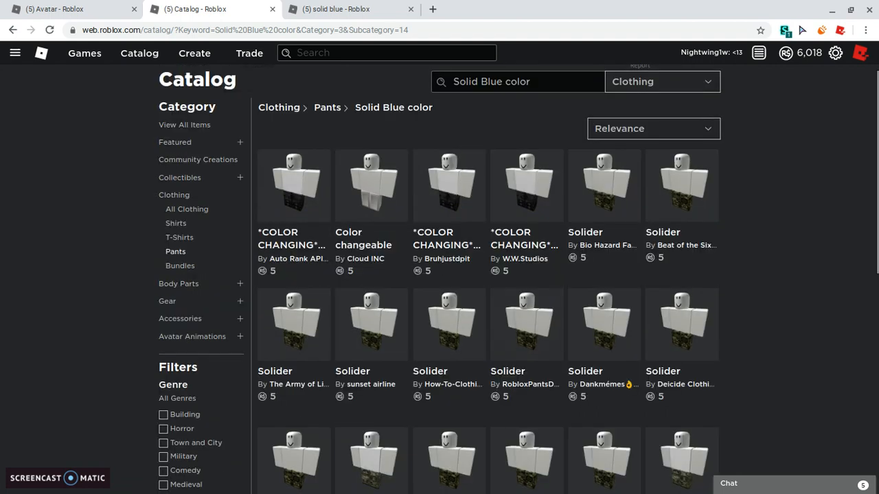
# Buy the solid blue pants for 10 Robux and confirm with Buy Now
pyautogui.click(336, 9)
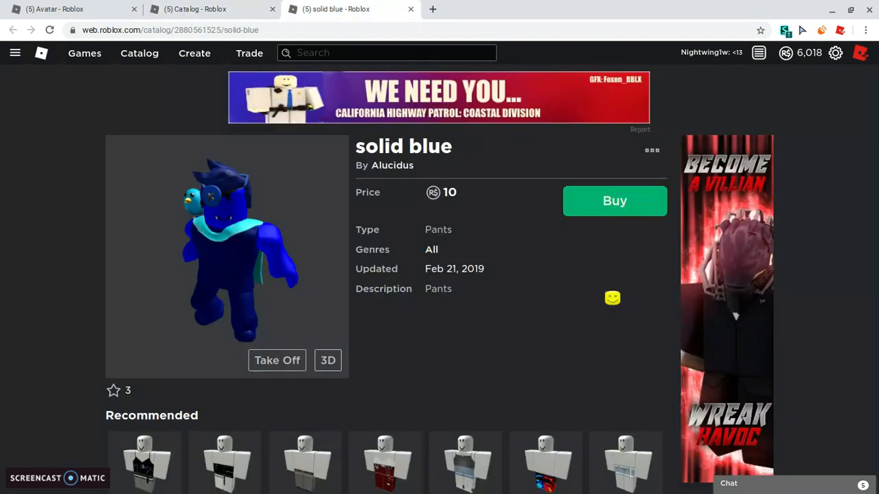
pyautogui.click(614, 200)
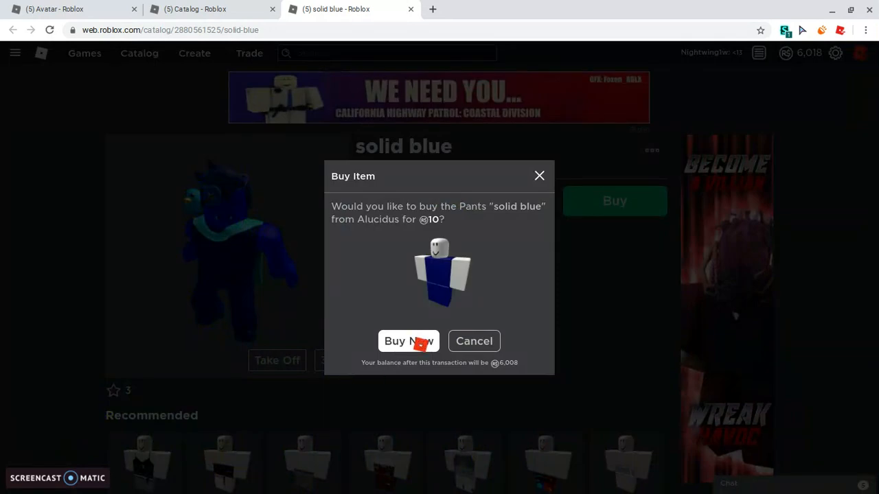
pyautogui.click(409, 340)
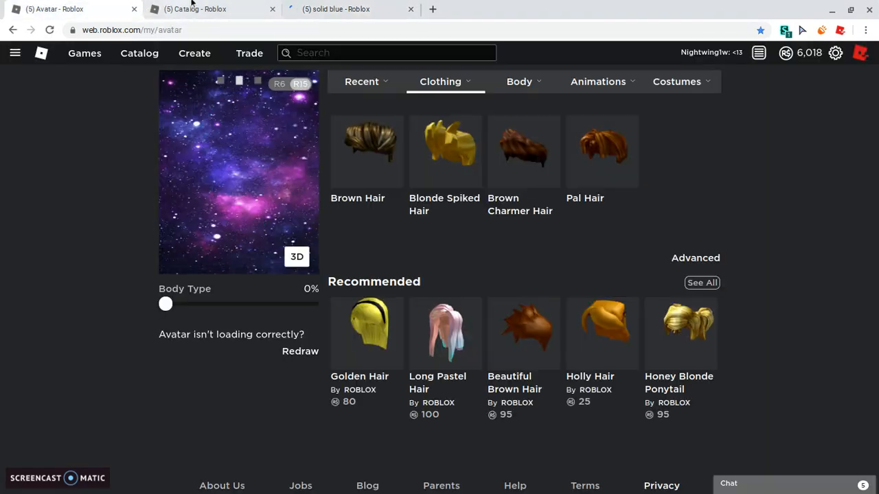
# Wear the newly bought solid blue pants from the owned pants list
pyautogui.click(440, 81)
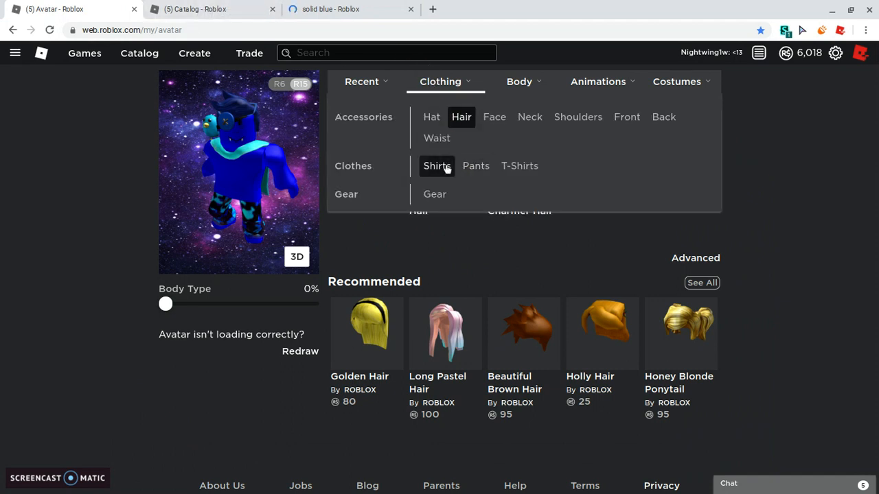
pyautogui.click(437, 165)
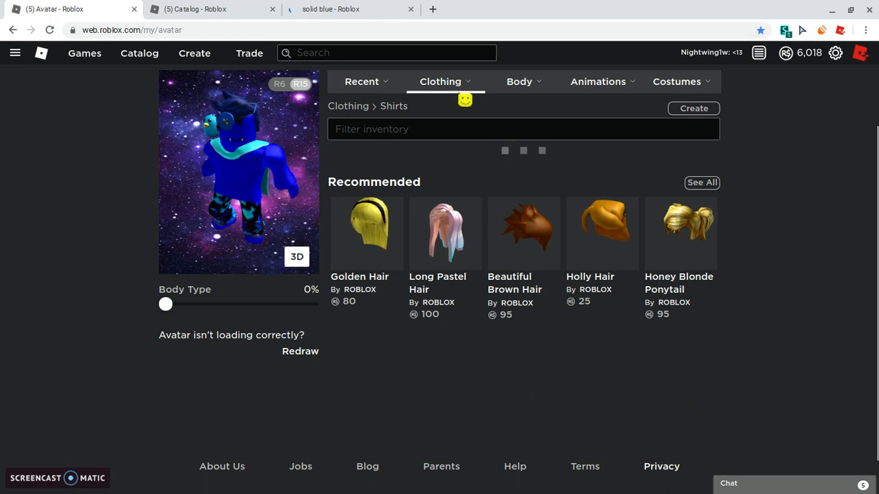
pyautogui.click(440, 81)
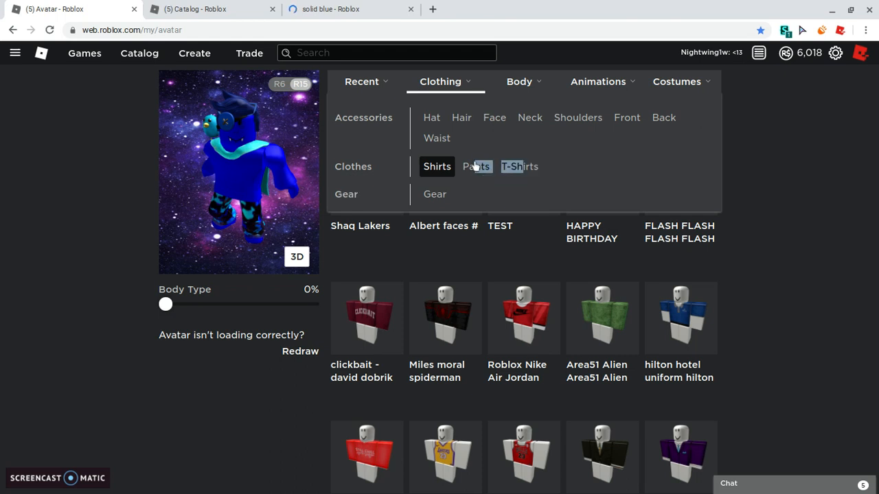
pyautogui.click(475, 166)
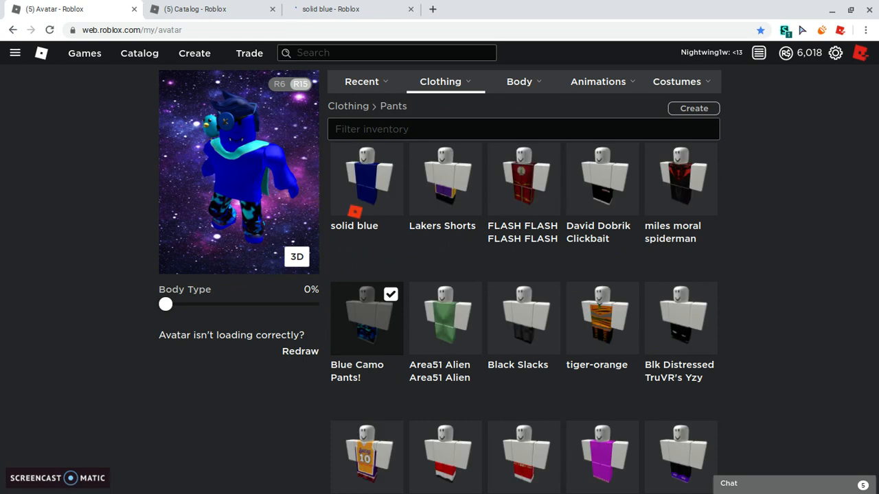
pyautogui.click(365, 179)
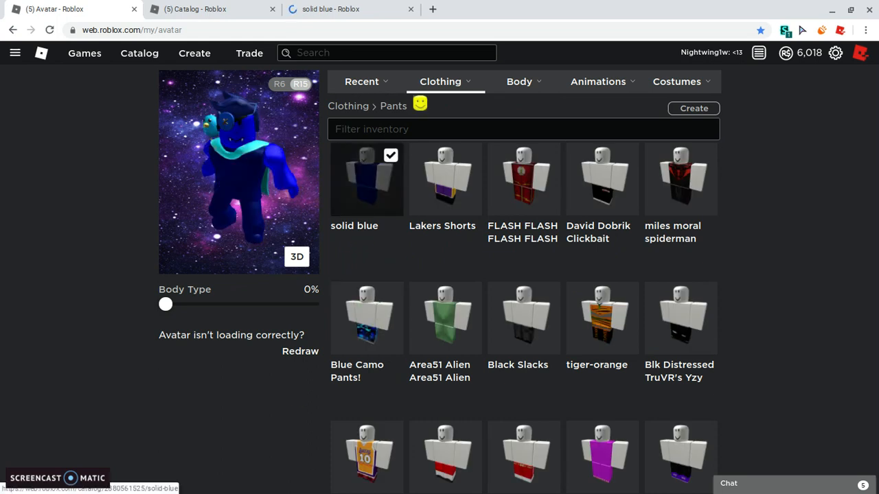
pyautogui.click(519, 81)
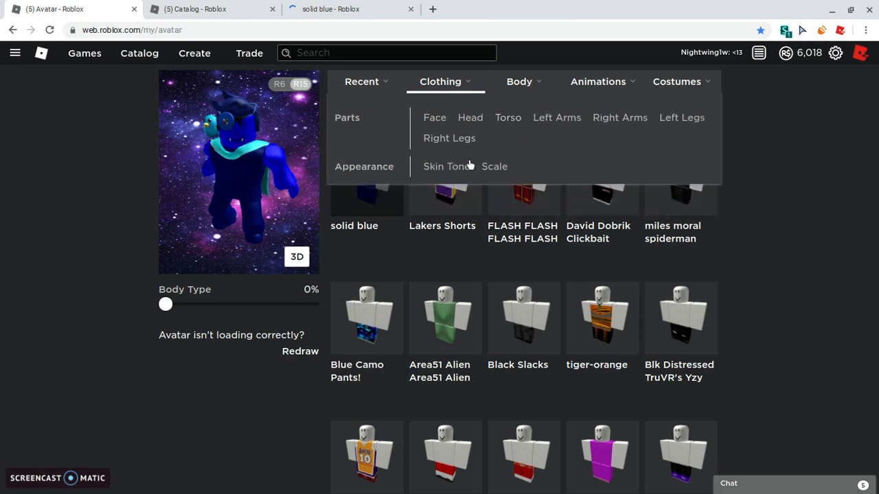
# Apply the dark blue skin tone swatch to all body parts via Advanced and Done
pyautogui.click(445, 166)
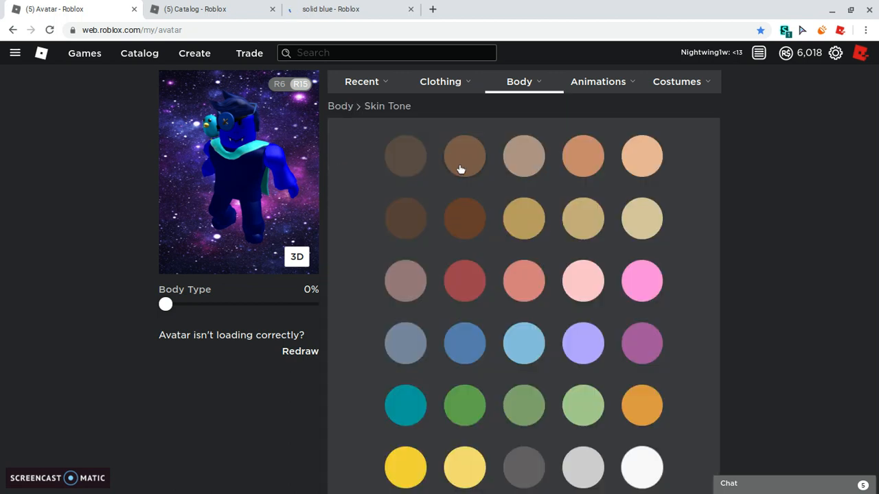
pyautogui.scroll(-3)
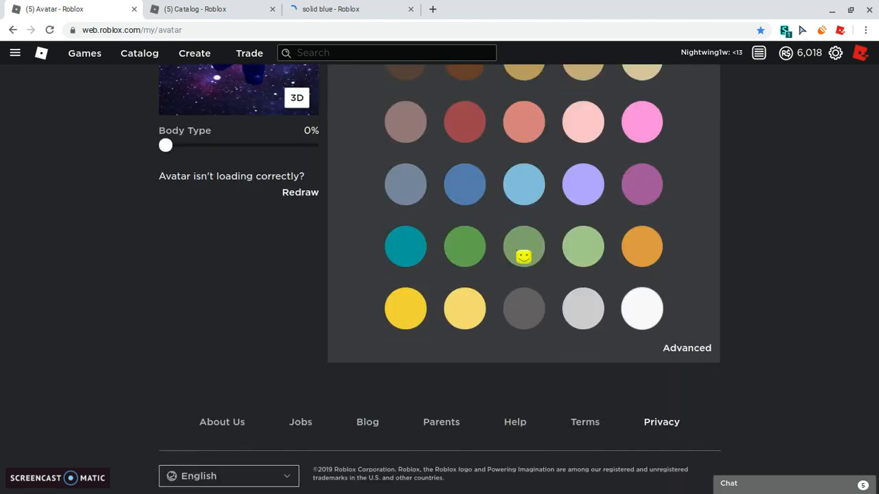
pyautogui.scroll(3)
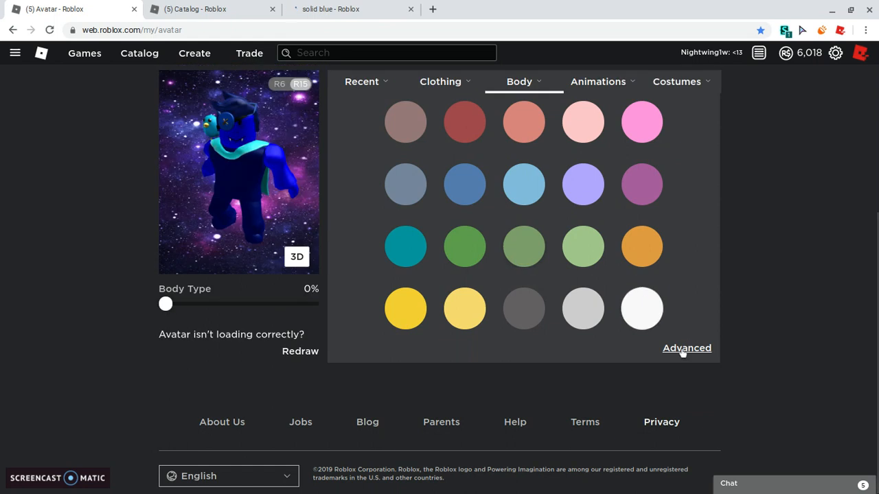
pyautogui.click(687, 349)
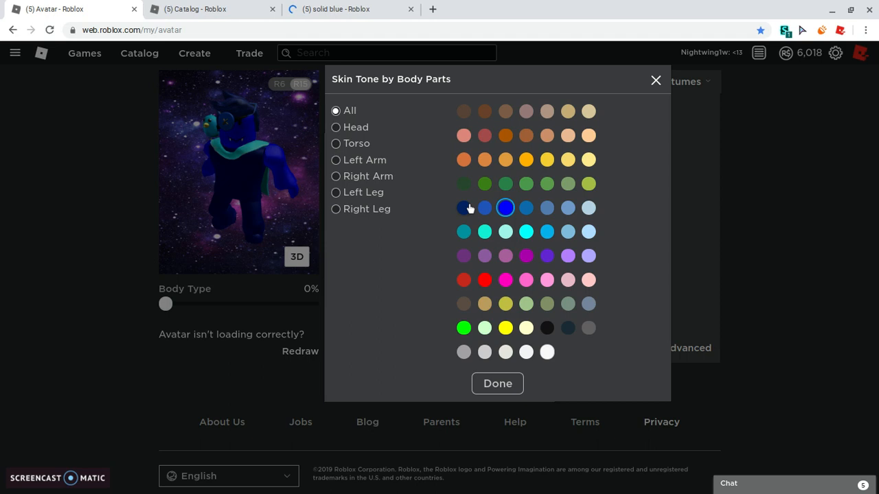
pyautogui.click(464, 208)
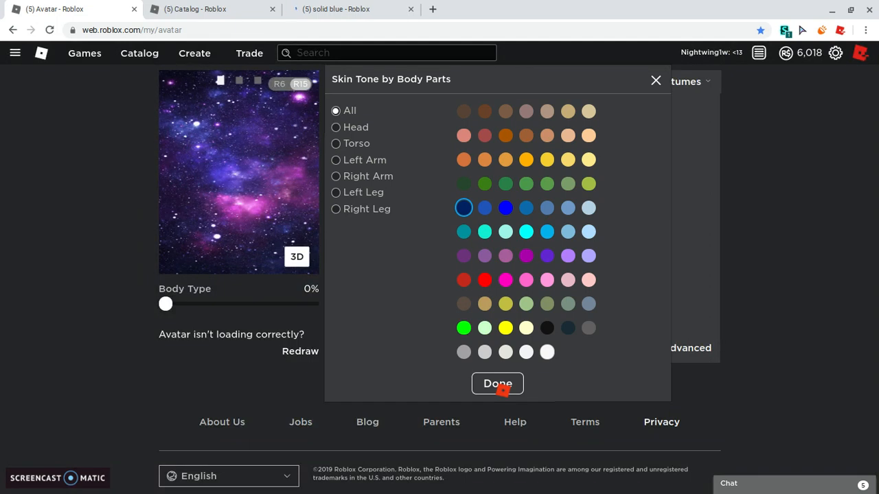
pyautogui.click(497, 383)
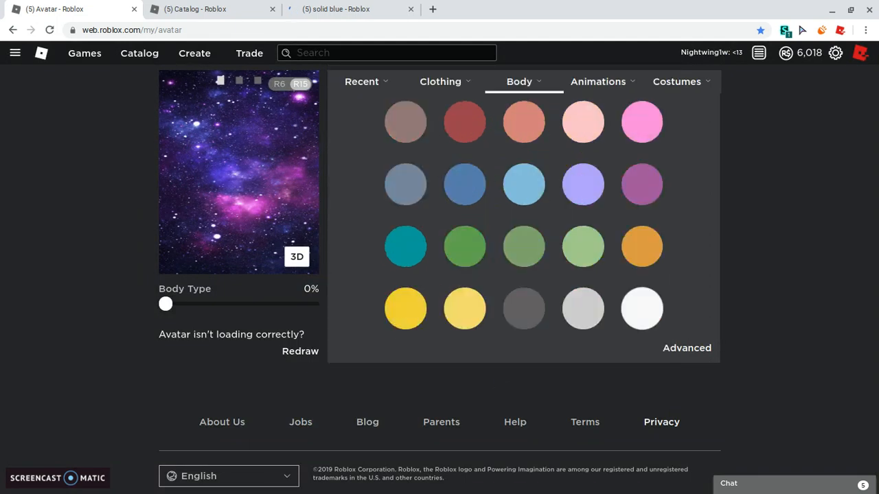